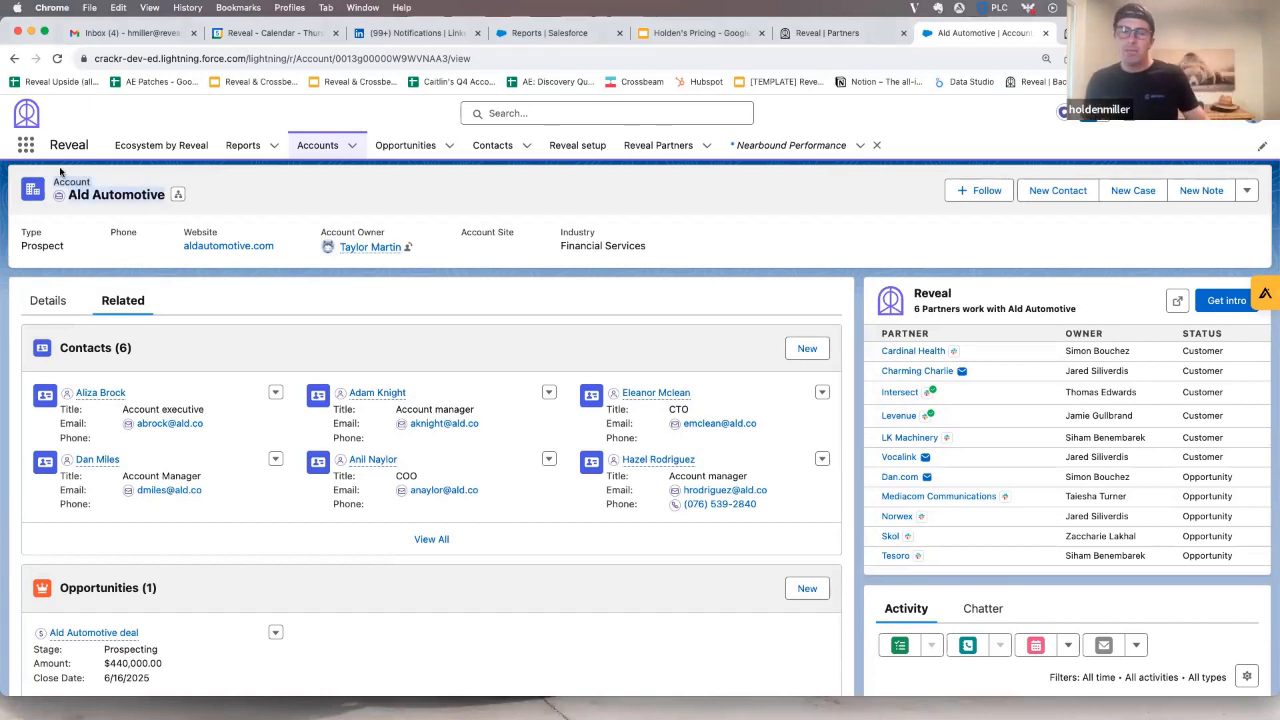
{"action": "mouse_move", "coordinate": [78, 205]}
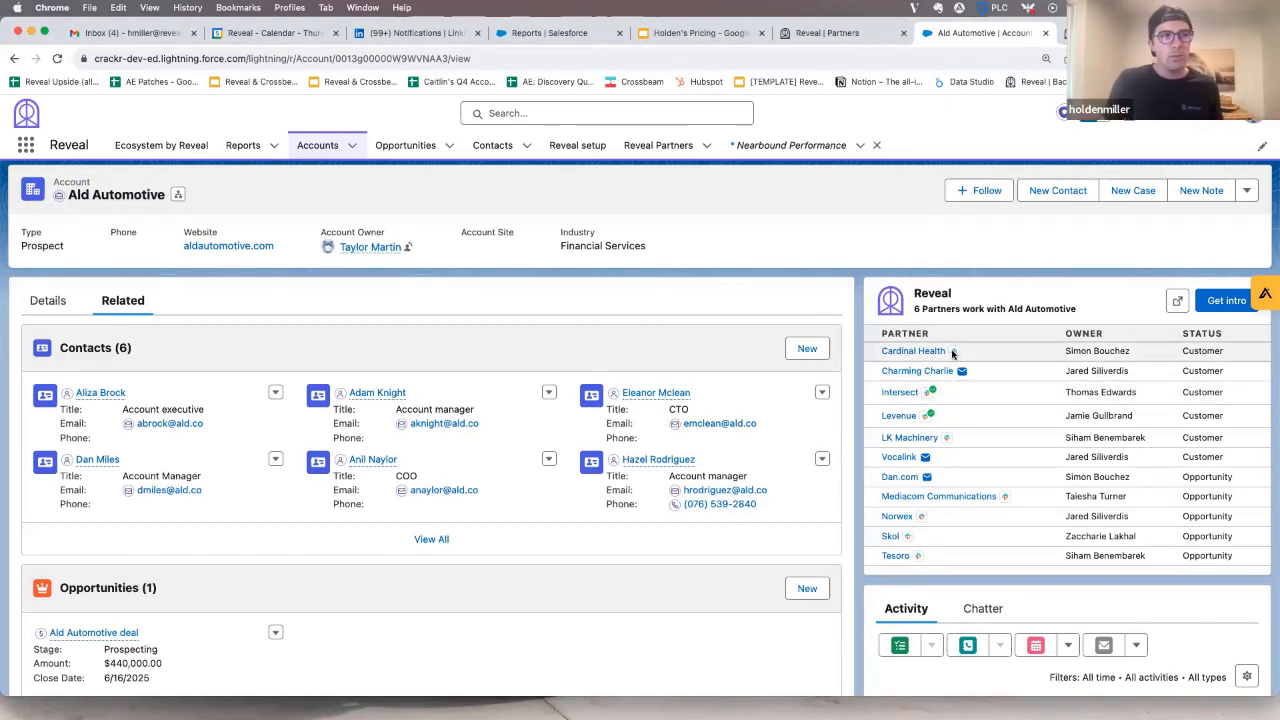
Step: Review Levenue's partner details for the Ald Automotive account
{"action": "scroll", "scroll_direction": "down", "scroll_amount": 3}
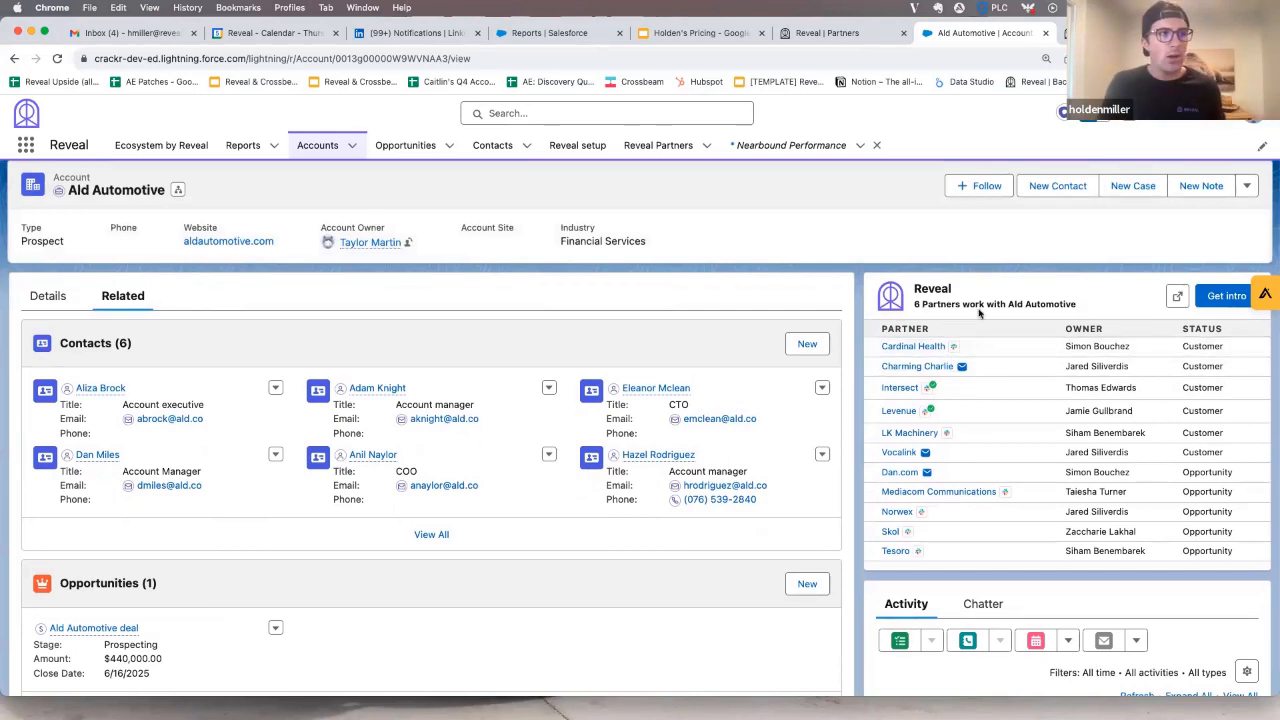
{"action": "mouse_move", "coordinate": [1024, 316]}
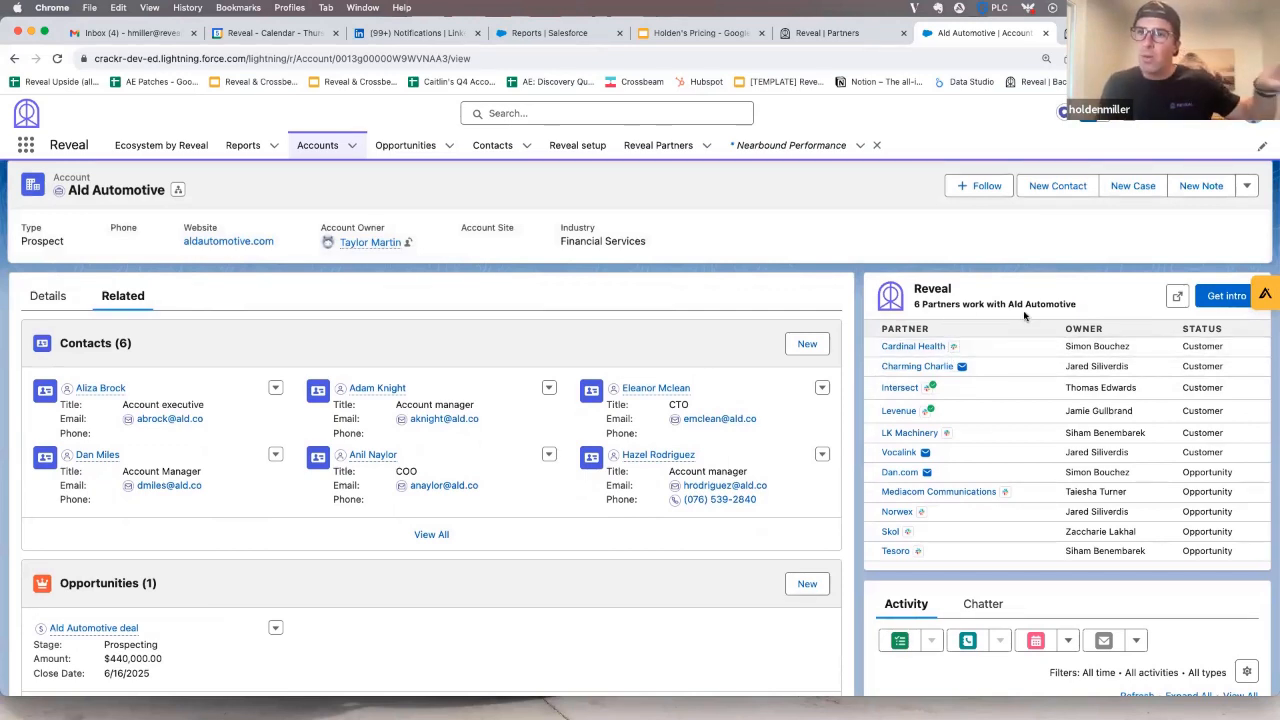
{"action": "mouse_move", "coordinate": [995, 437]}
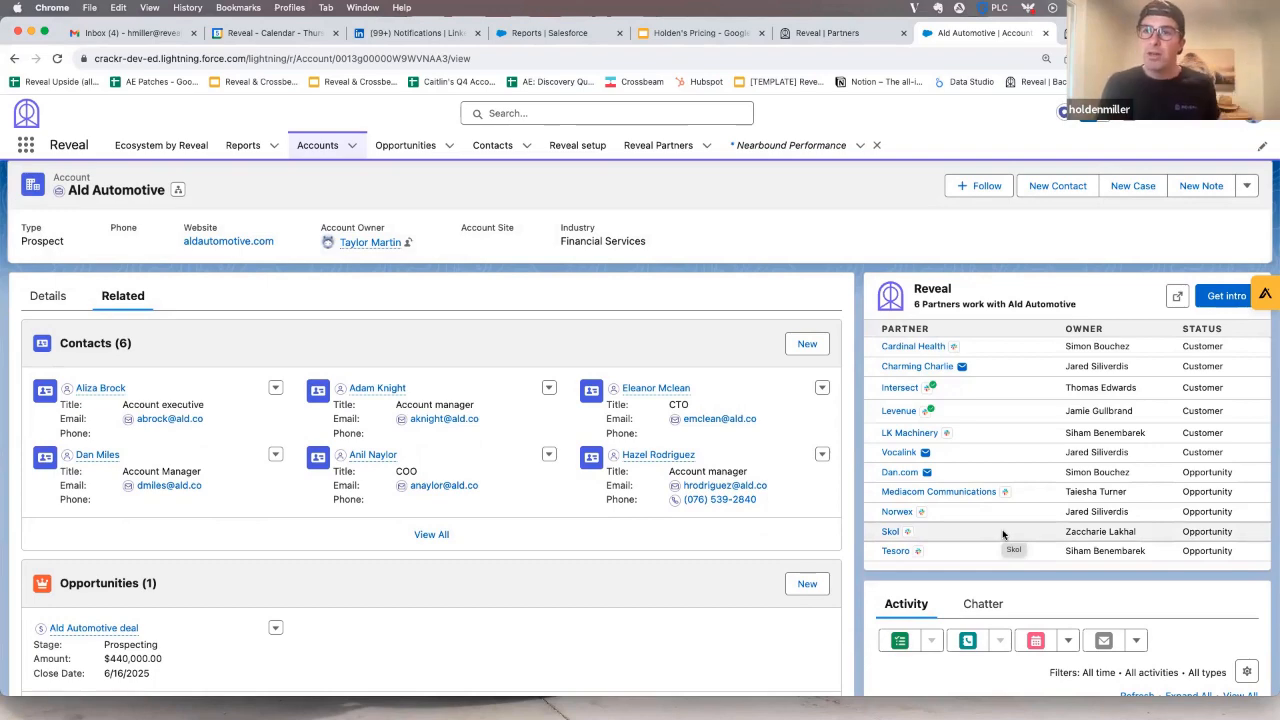
{"action": "left_click", "coordinate": [898, 410]}
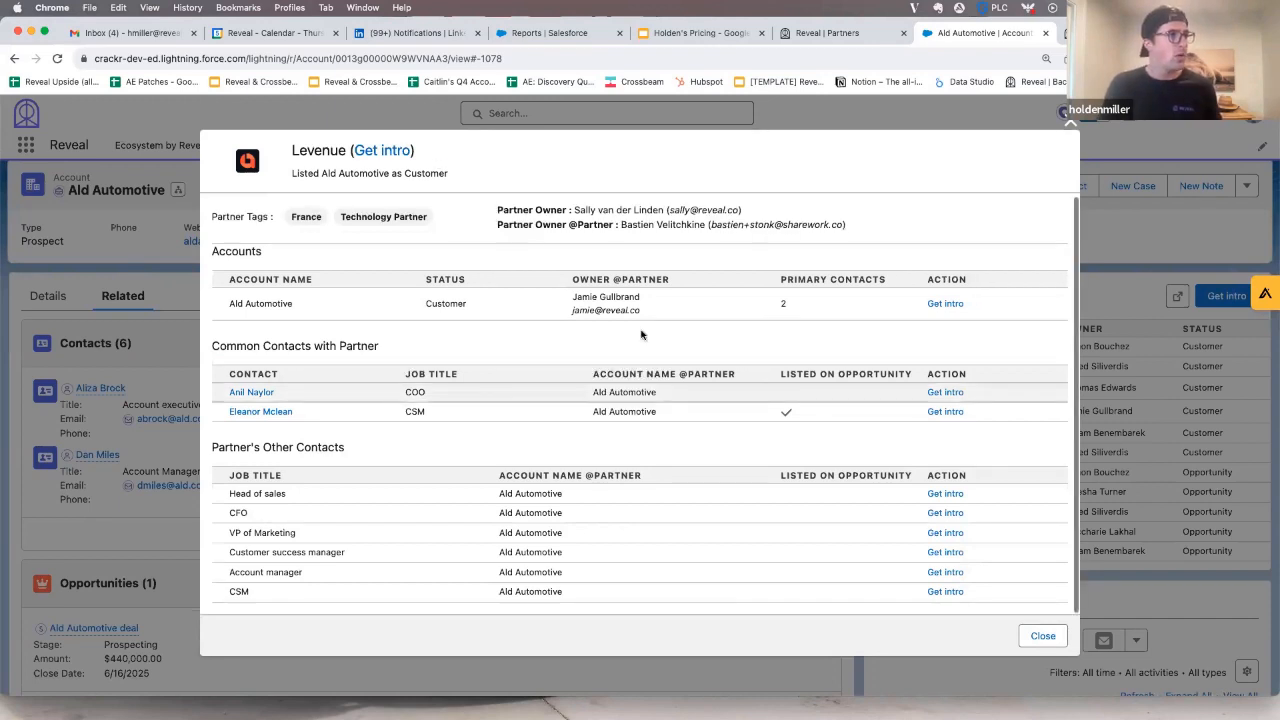
{"action": "mouse_move", "coordinate": [621, 324]}
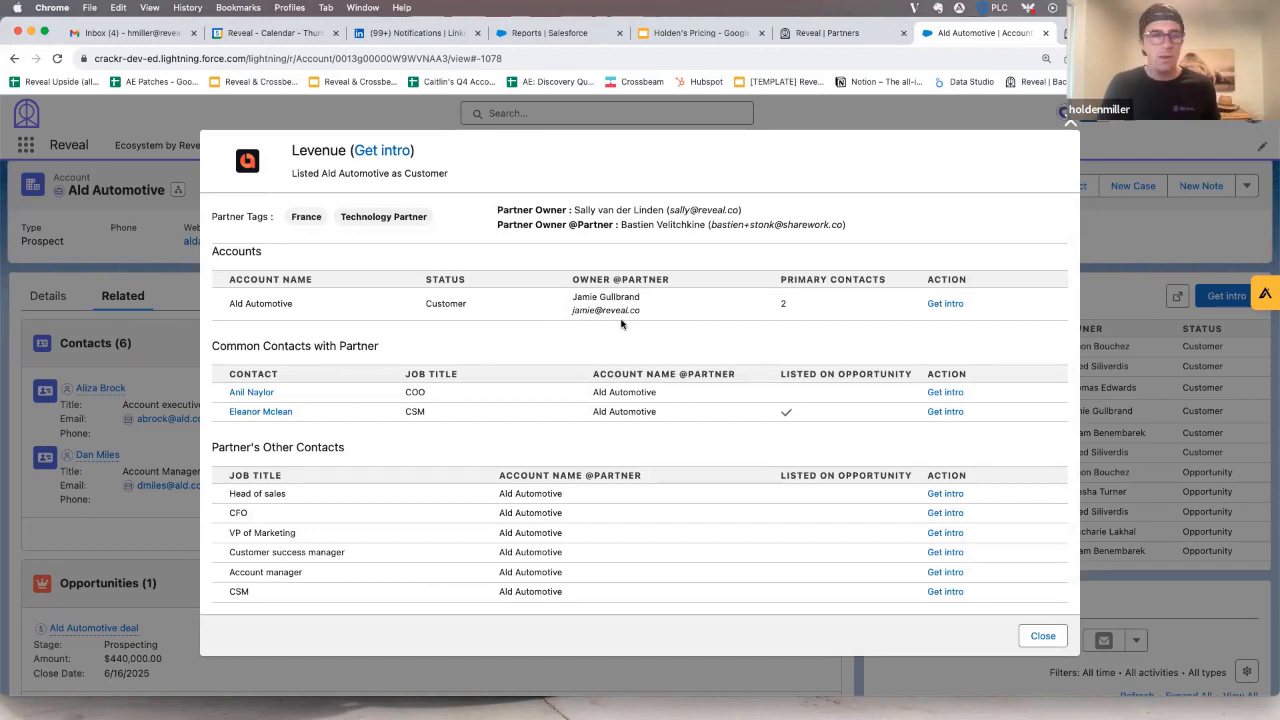
{"action": "mouse_move", "coordinate": [505, 400]}
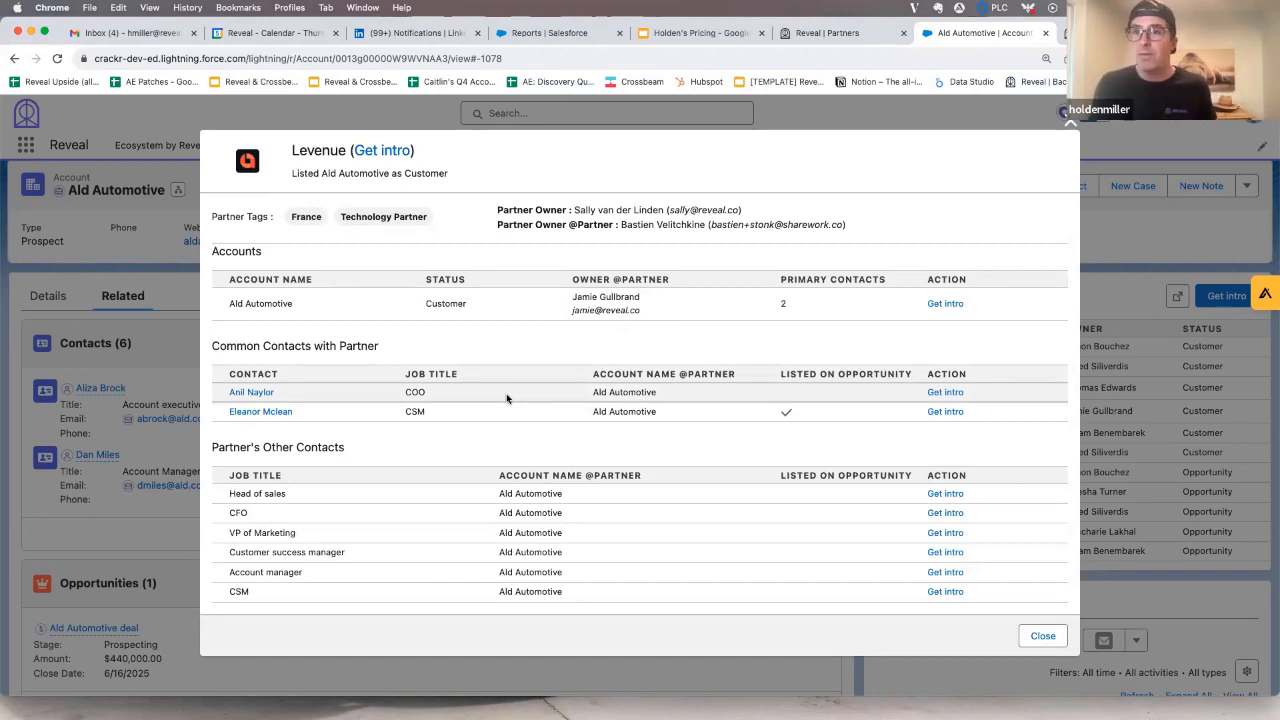
{"action": "mouse_move", "coordinate": [474, 505]}
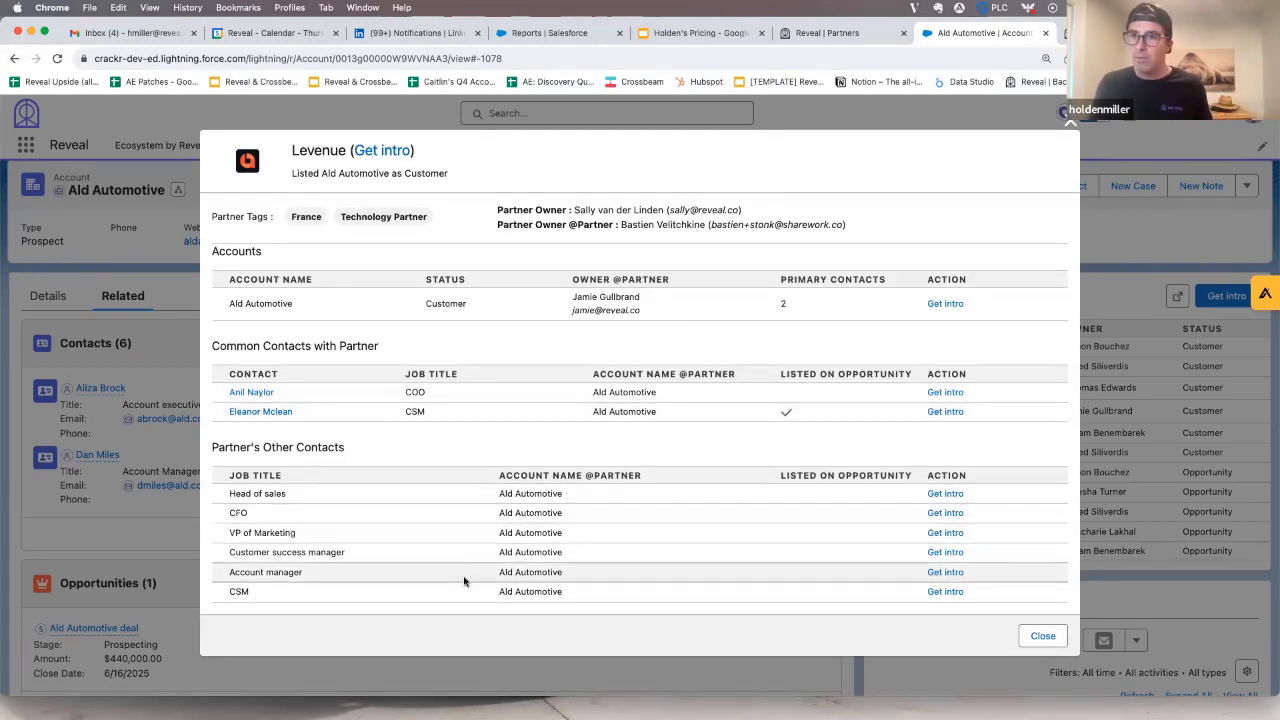
{"action": "mouse_move", "coordinate": [420, 573]}
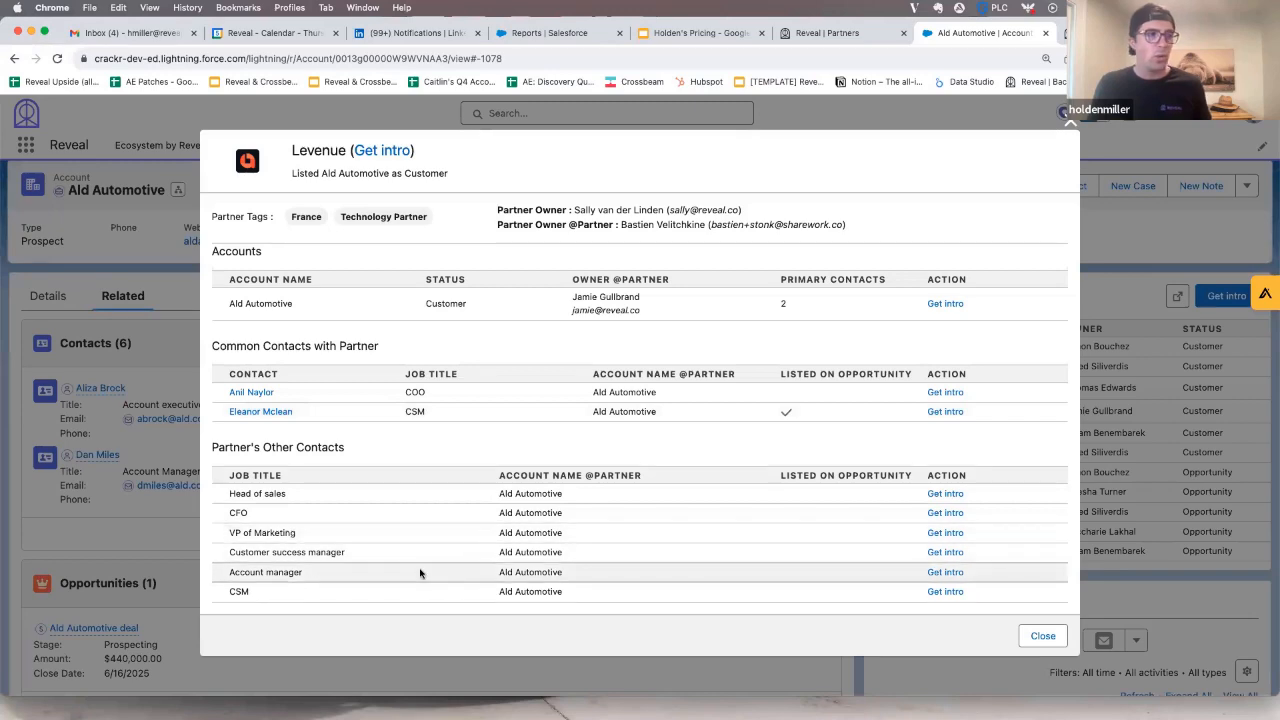
{"action": "mouse_move", "coordinate": [475, 587]}
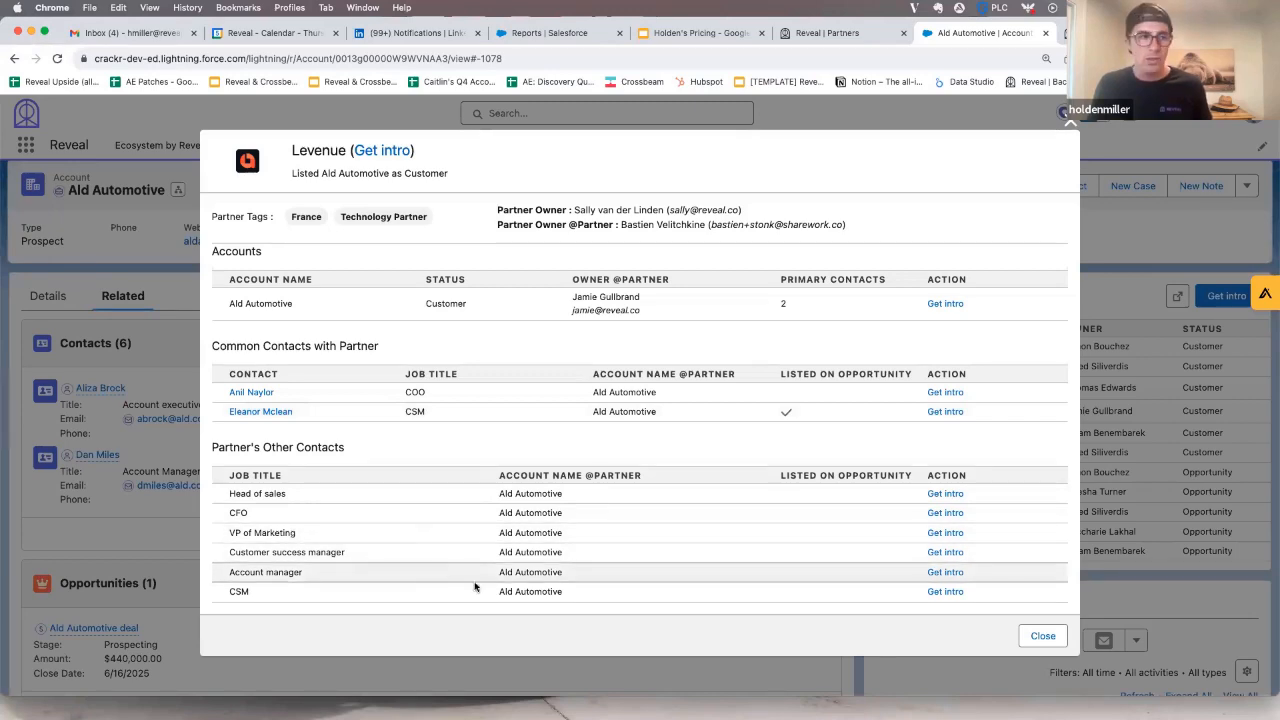
{"action": "left_click", "coordinate": [1042, 635]}
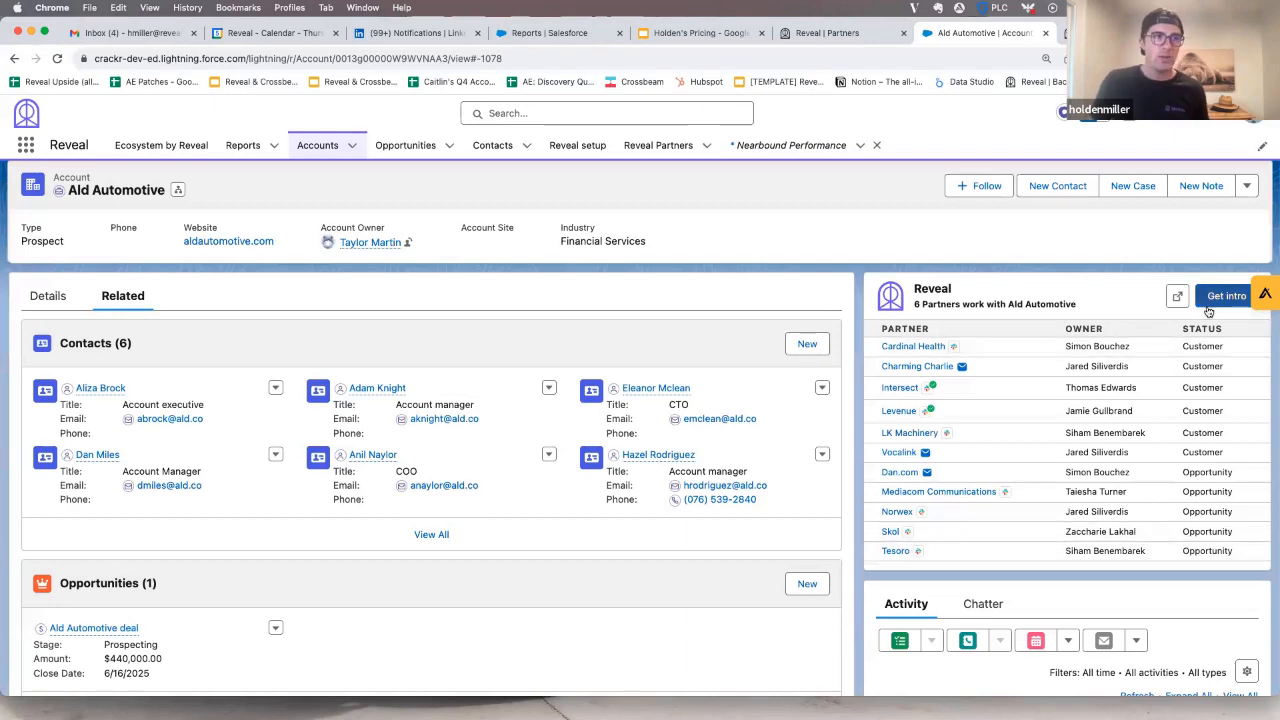
Step: Send Levenue an intro request to Ald Automotive's Head of sales: 'Charlie, I need help with x y z'
{"action": "left_click", "coordinate": [1225, 295]}
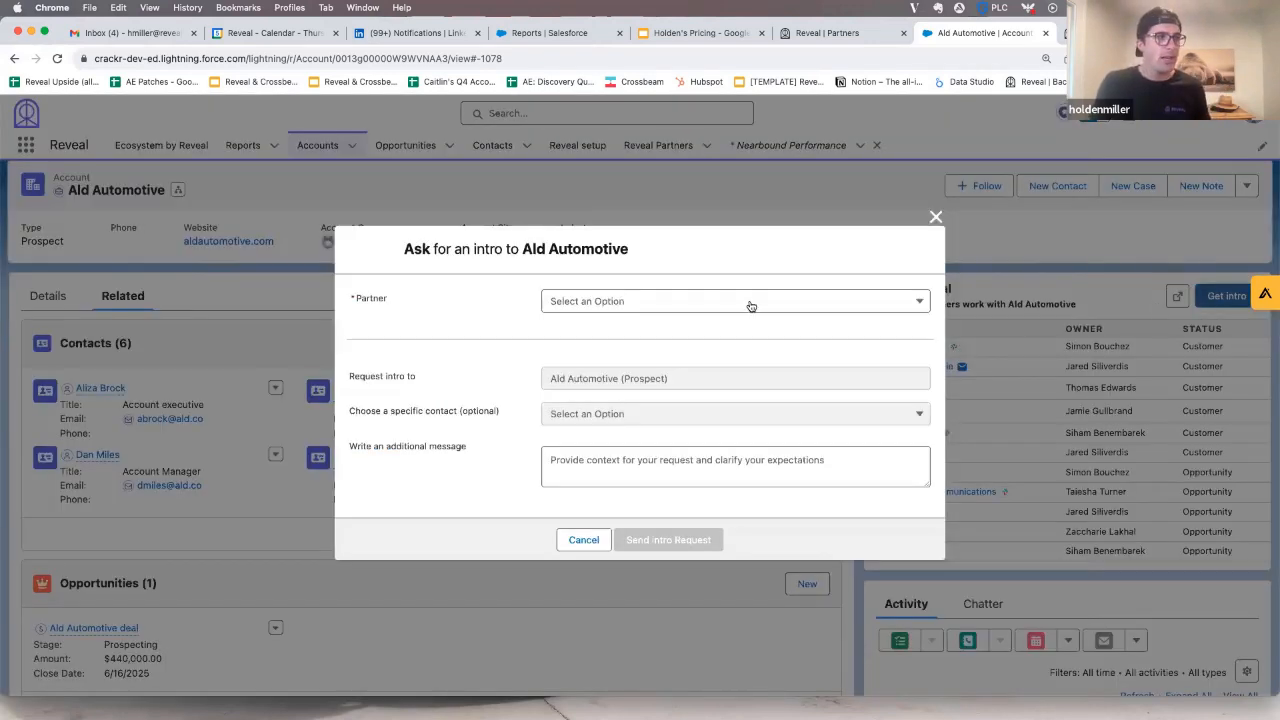
{"action": "left_click", "coordinate": [735, 300]}
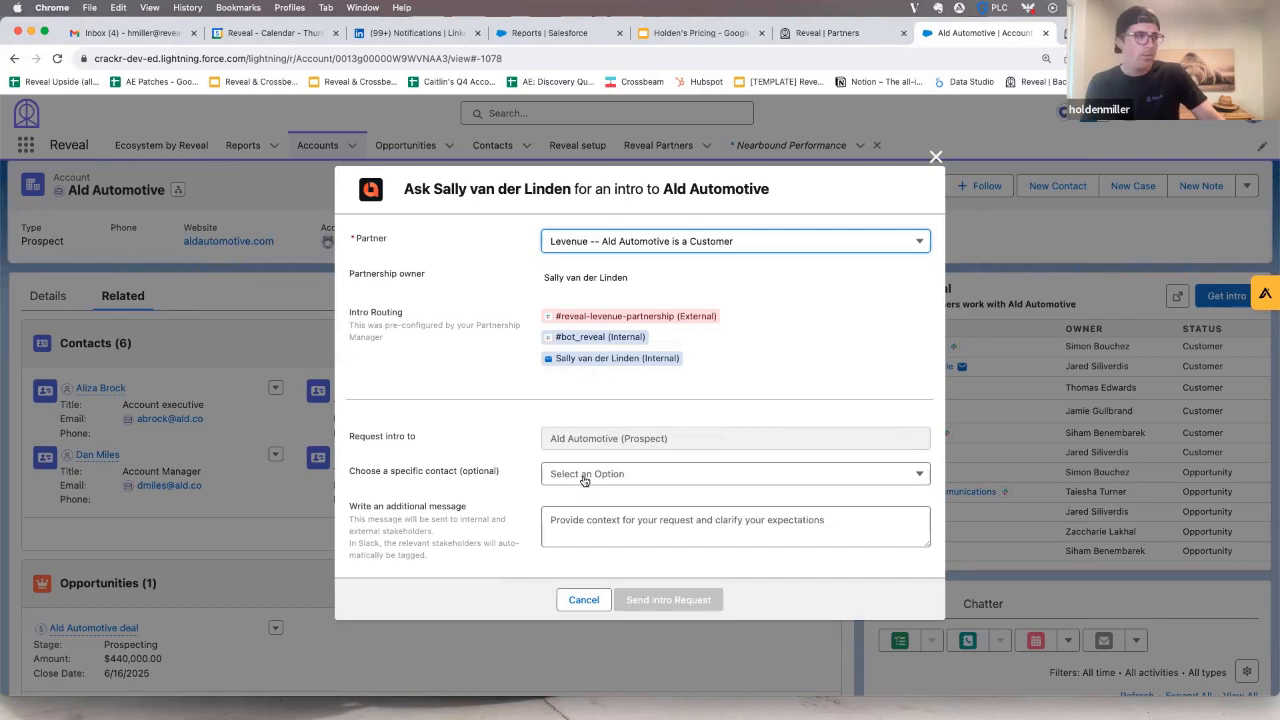
{"action": "left_click", "coordinate": [735, 473]}
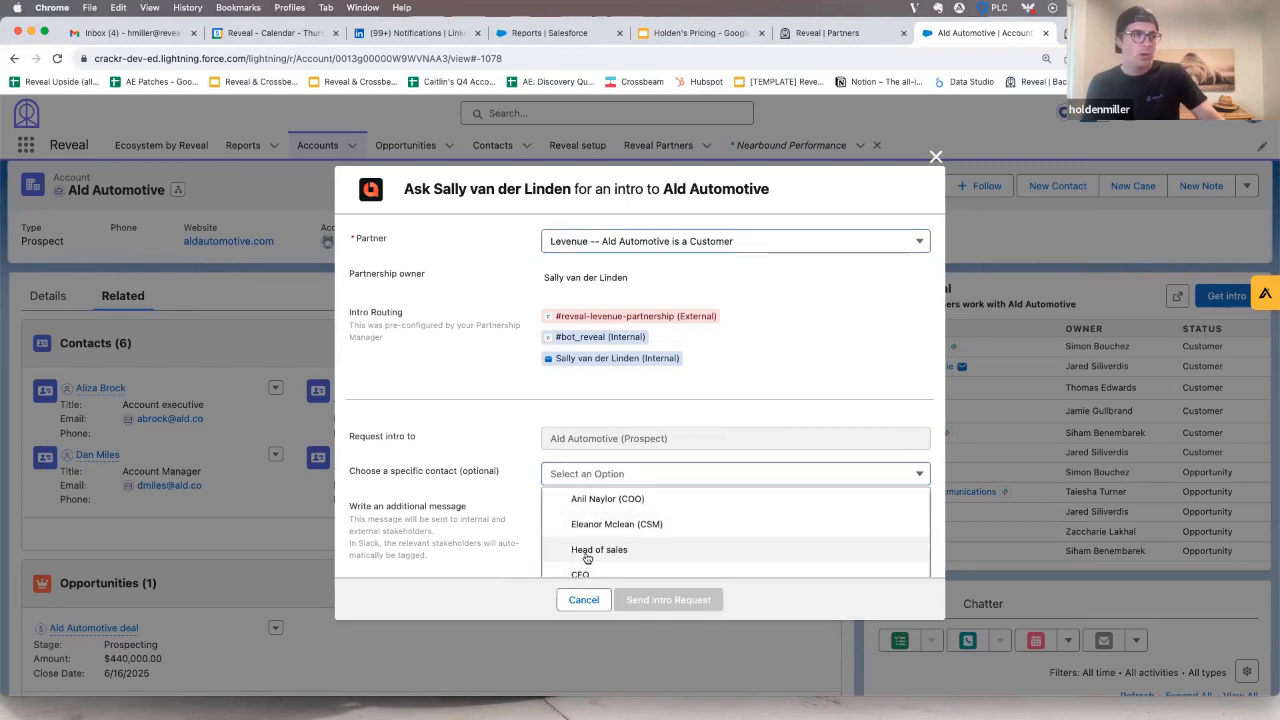
{"action": "left_click", "coordinate": [599, 549]}
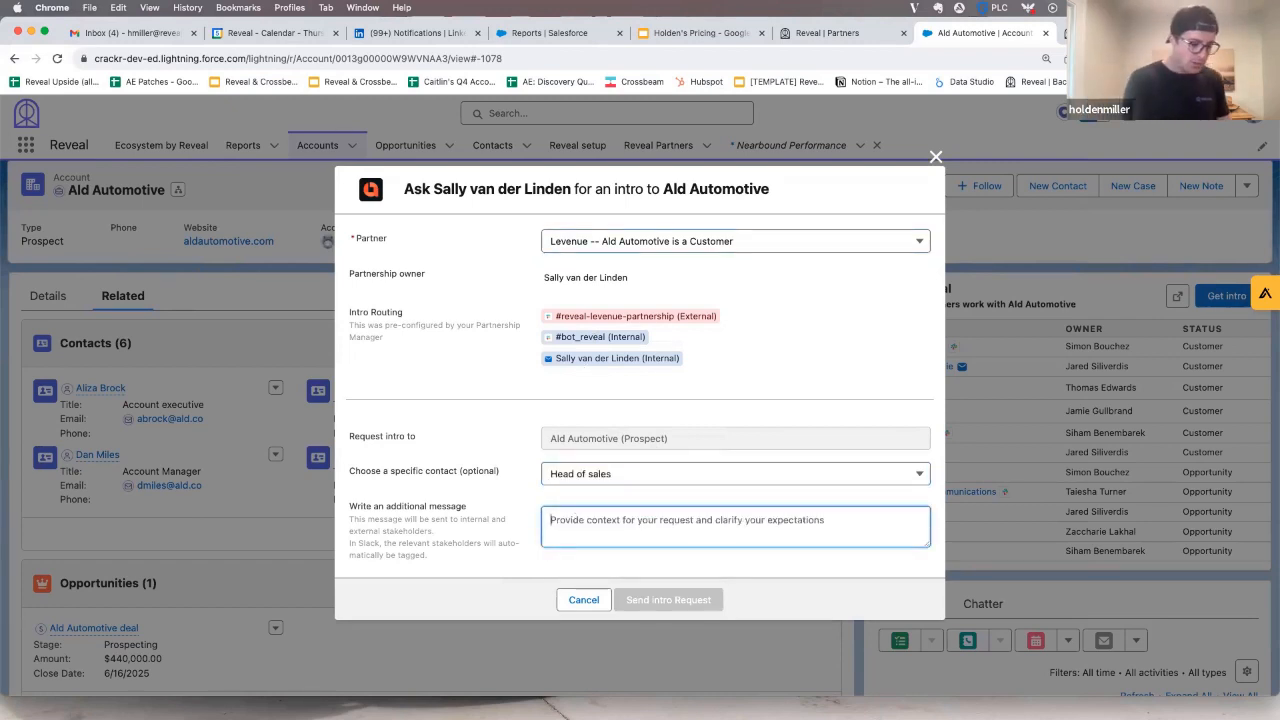
{"action": "type", "text": "Charlie,"}
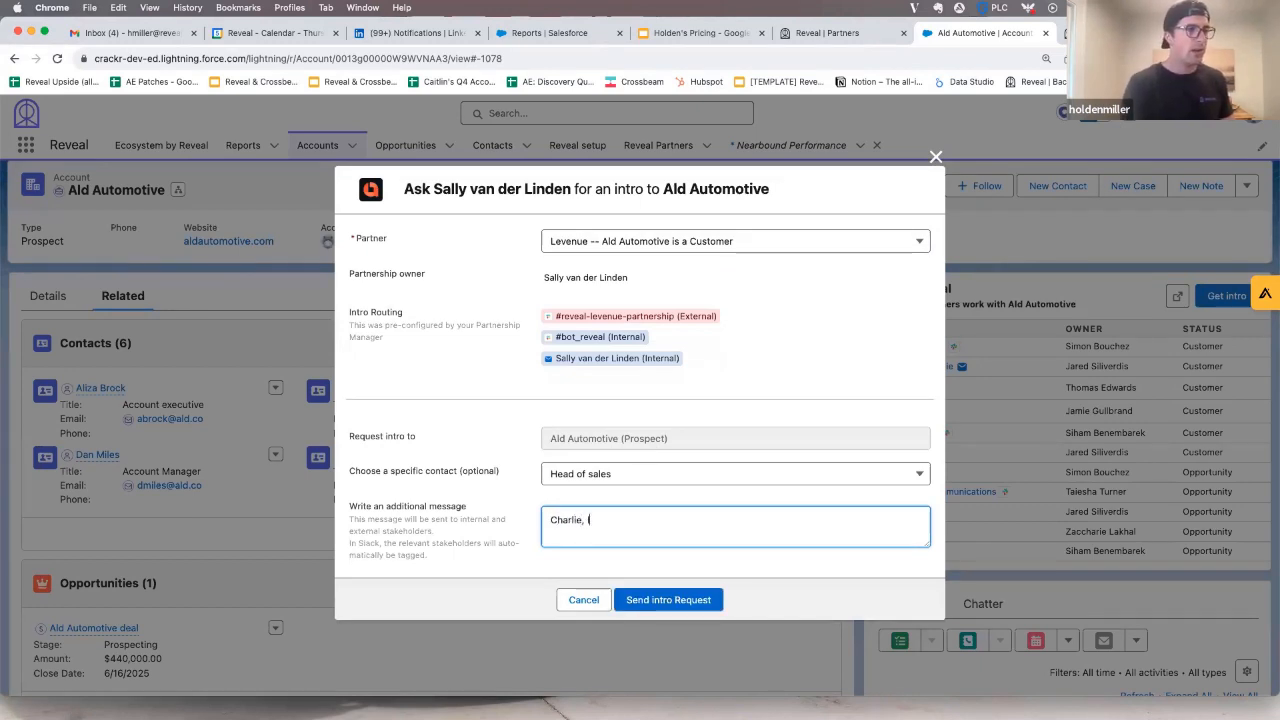
{"action": "type", "text": "I need help with"}
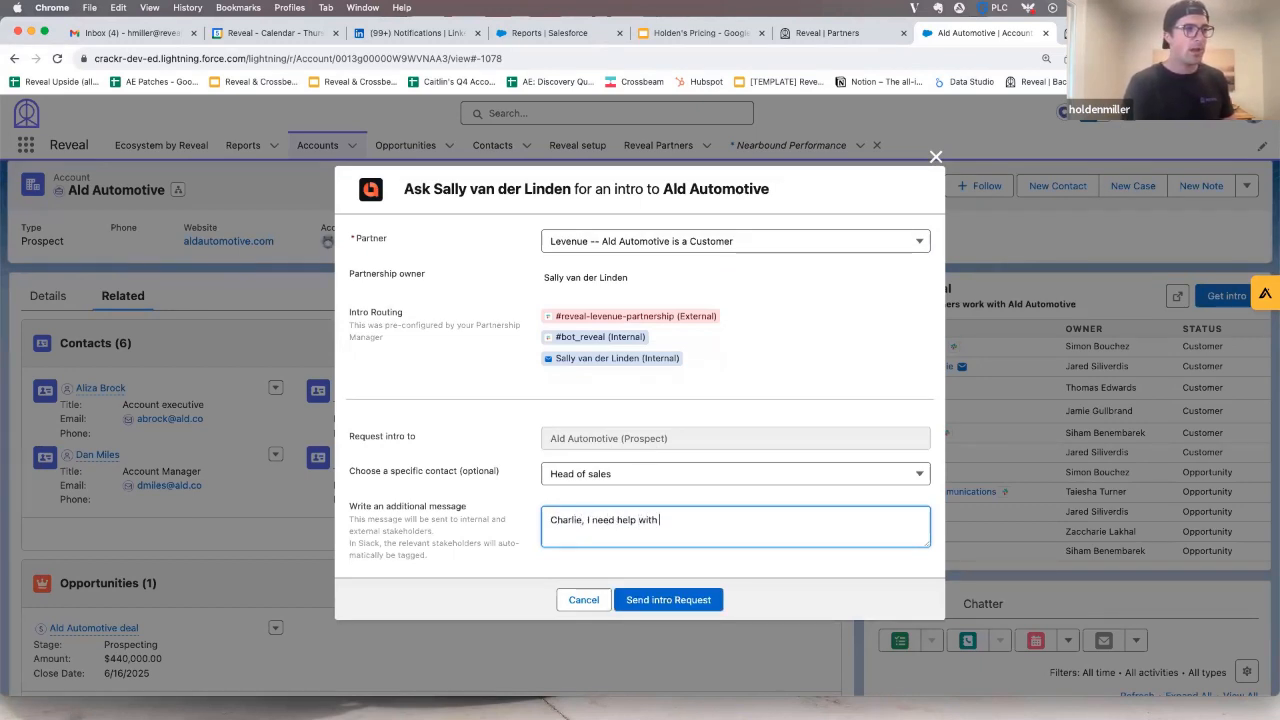
{"action": "type", "text": "x y z"}
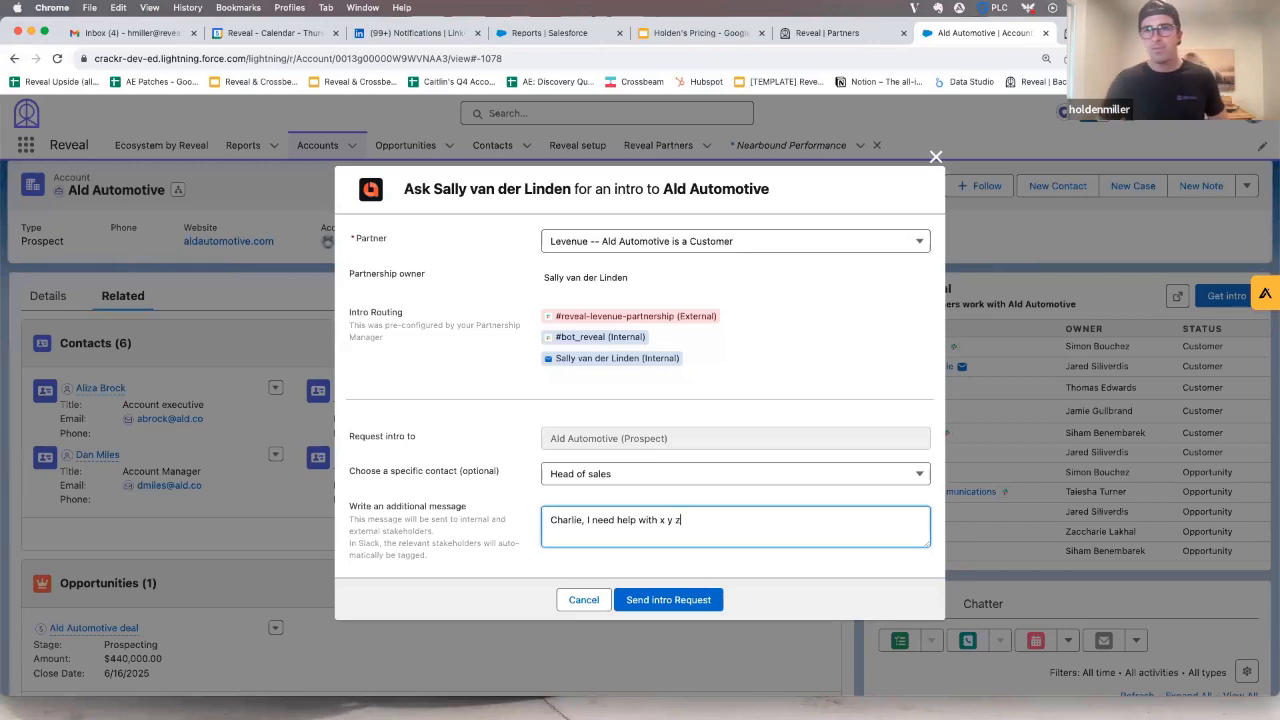
{"action": "left_click", "coordinate": [668, 599]}
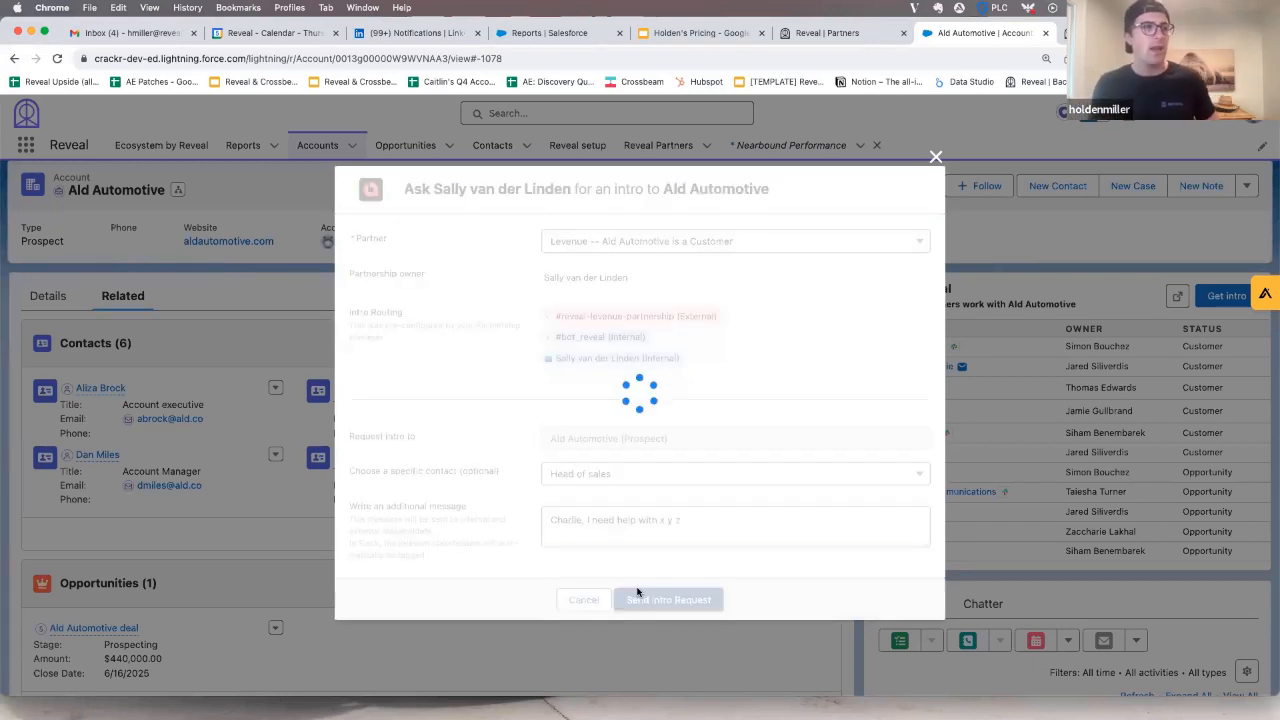
{"action": "left_click", "coordinate": [668, 599]}
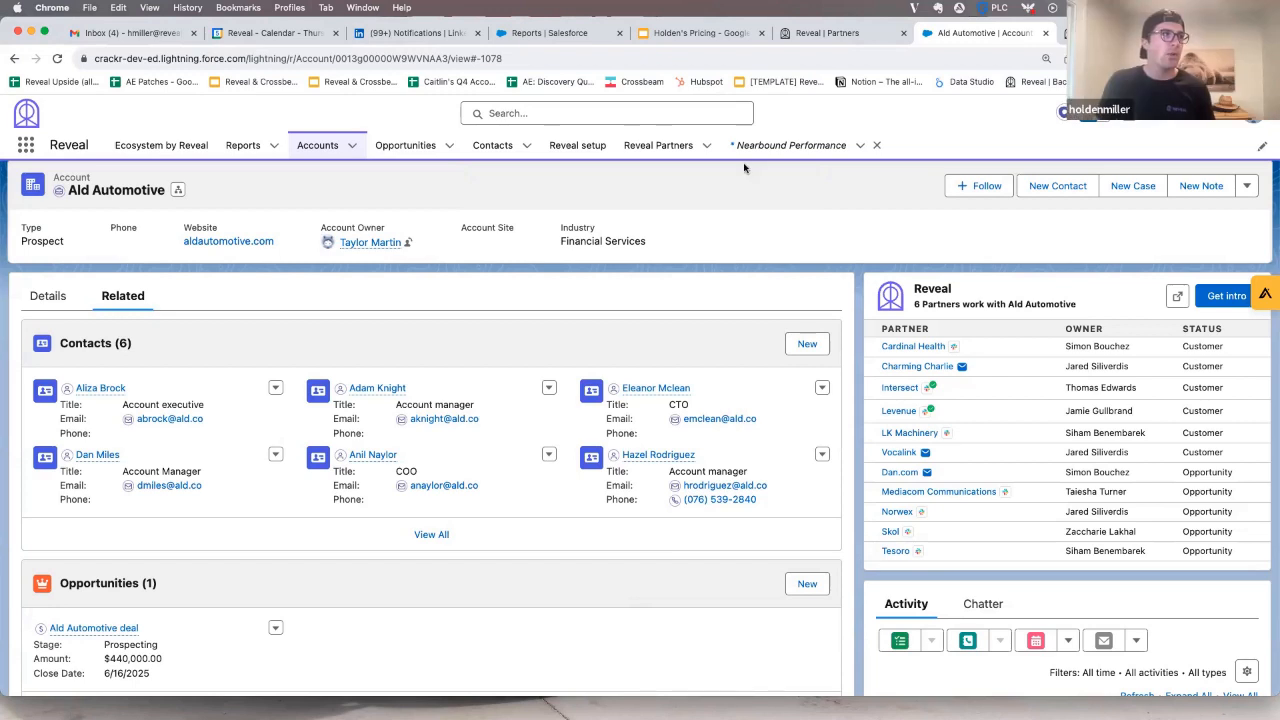
{"action": "mouse_move", "coordinate": [752, 166]}
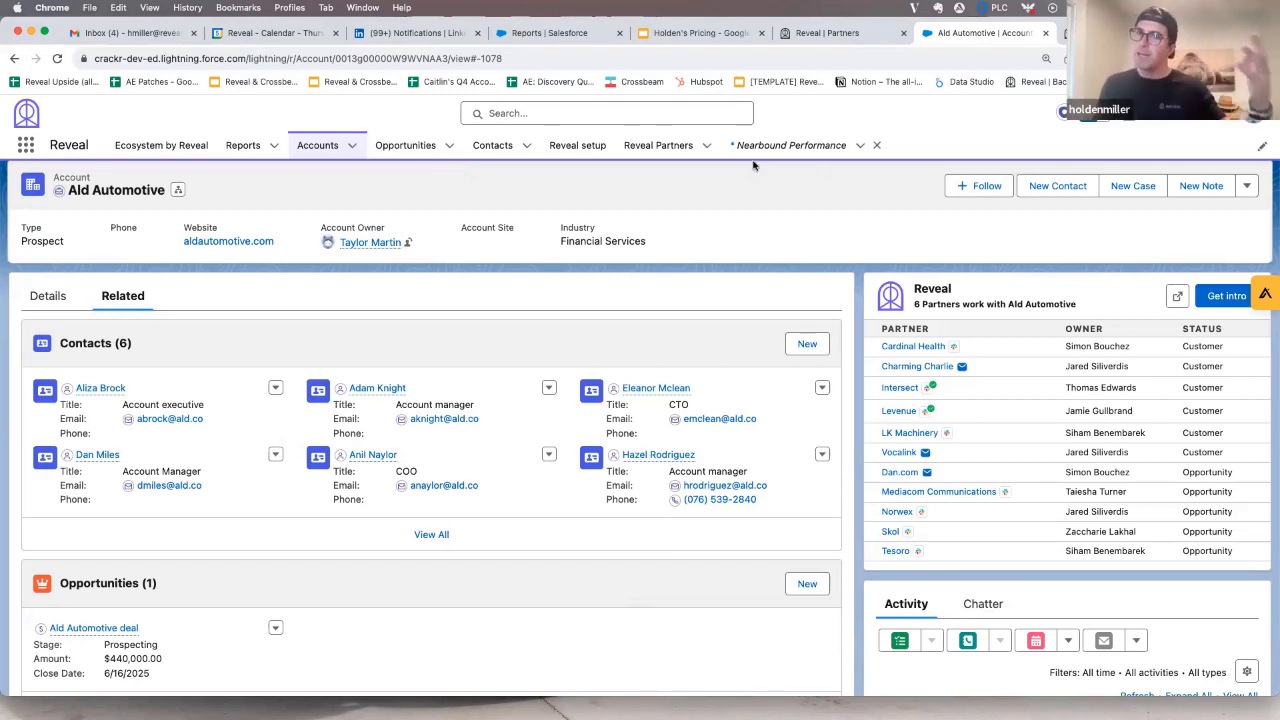
Step: Open Nearbound Performance and scroll through intro funnel, pipeline, closed-won and attribution charts
{"action": "left_click", "coordinate": [789, 145]}
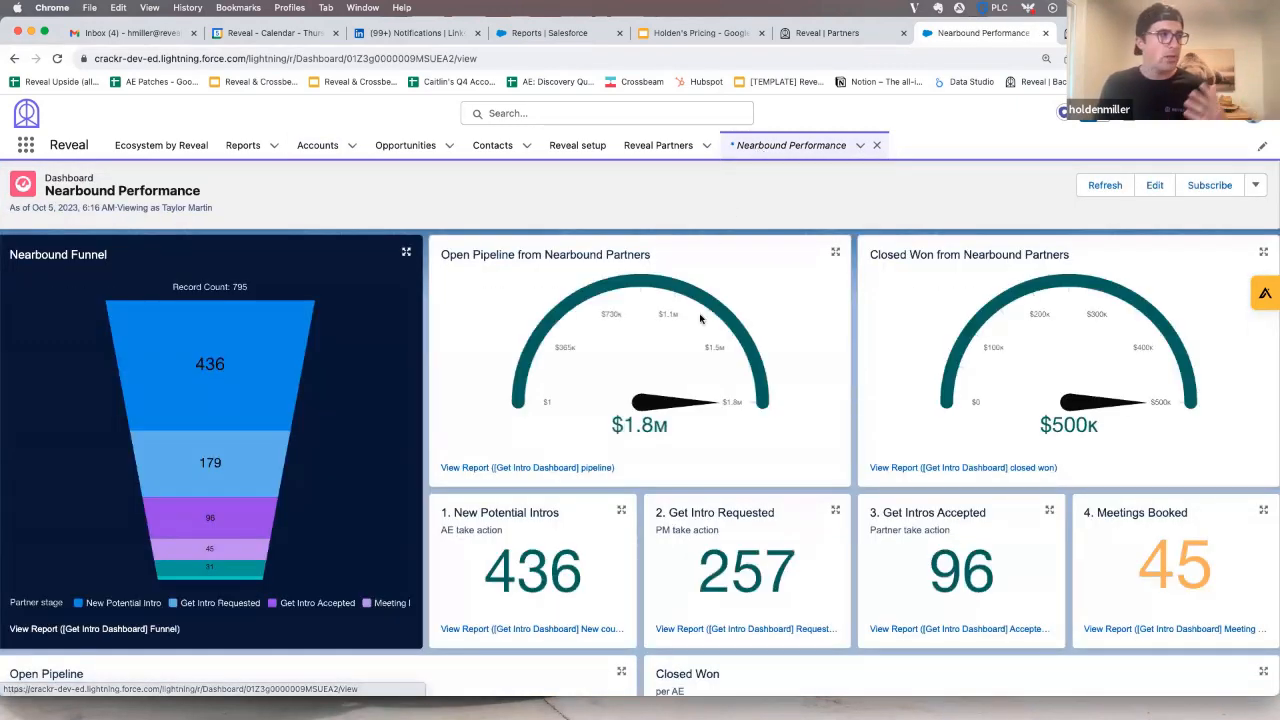
{"action": "scroll", "scroll_direction": "down", "scroll_amount": 3}
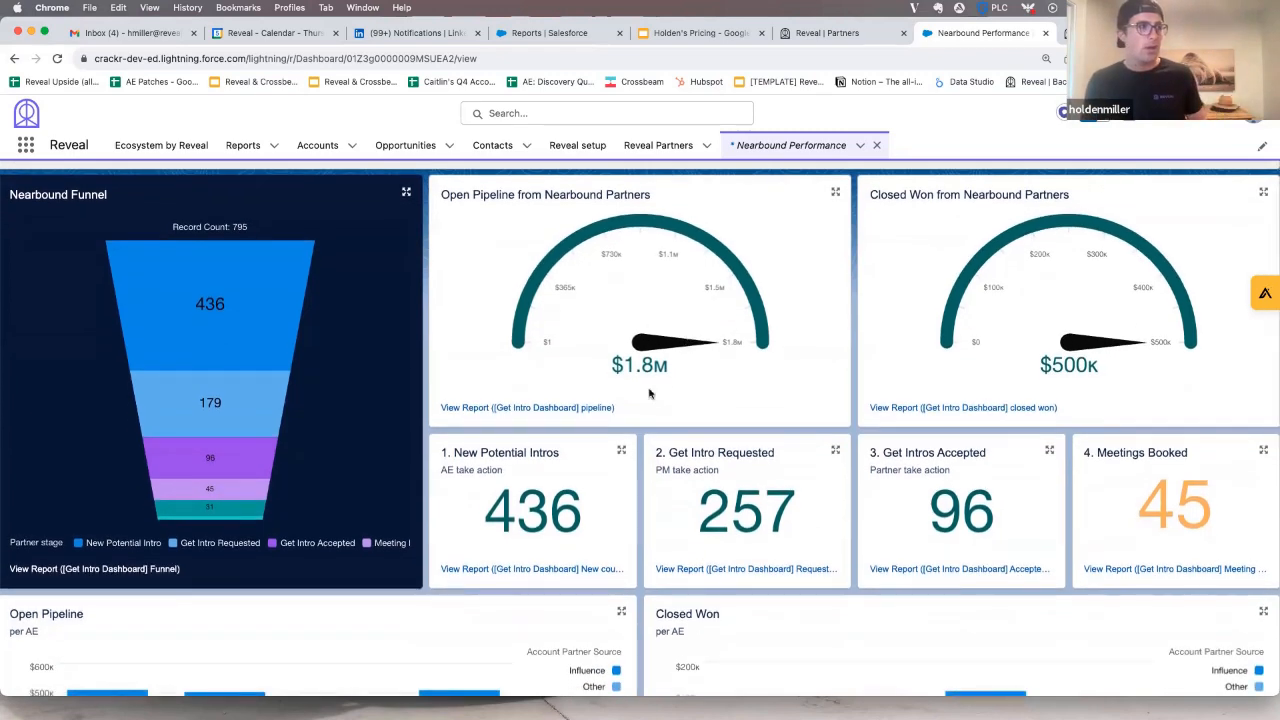
{"action": "scroll", "scroll_direction": "down", "scroll_amount": 3}
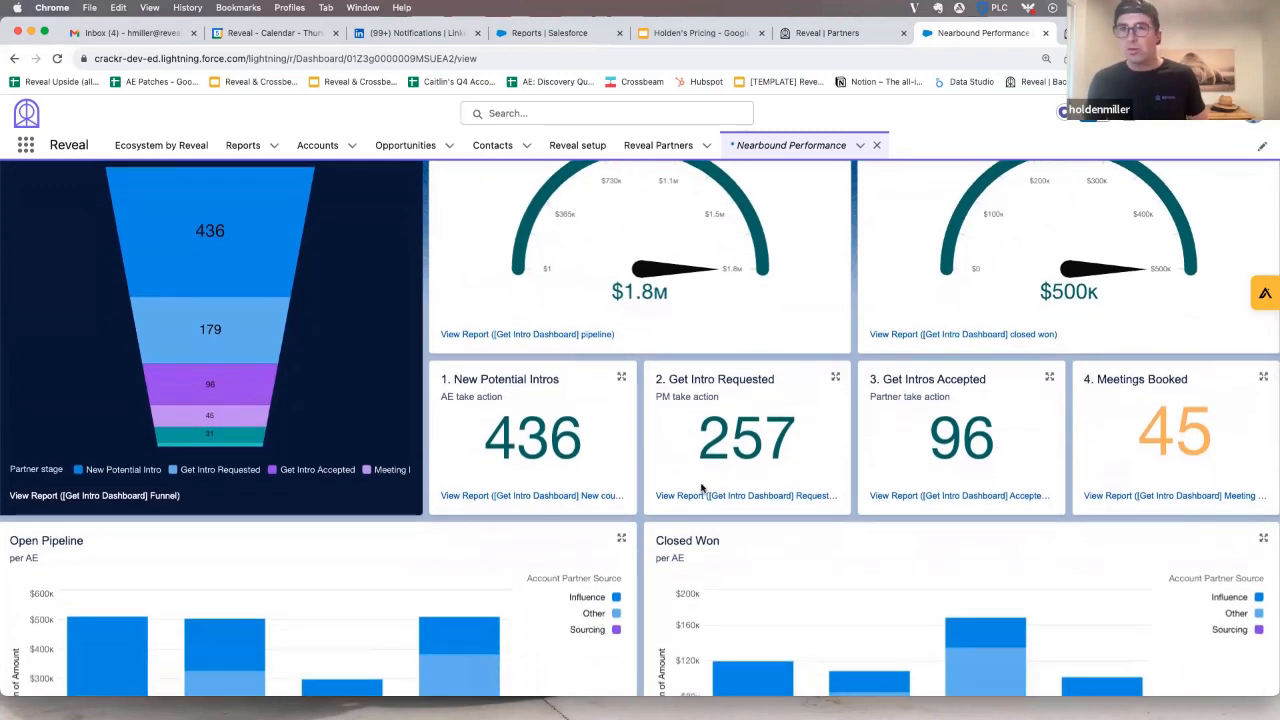
{"action": "scroll", "scroll_direction": "down", "scroll_amount": 3}
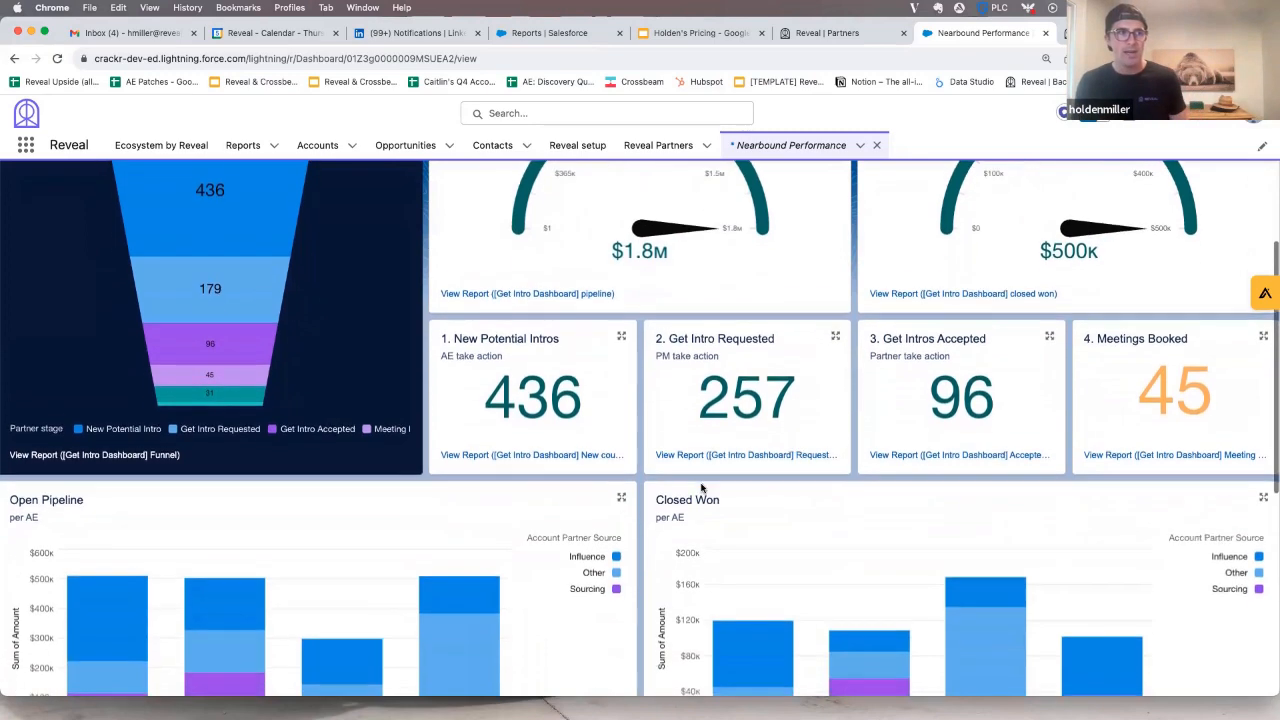
{"action": "scroll", "scroll_direction": "down", "scroll_amount": 3}
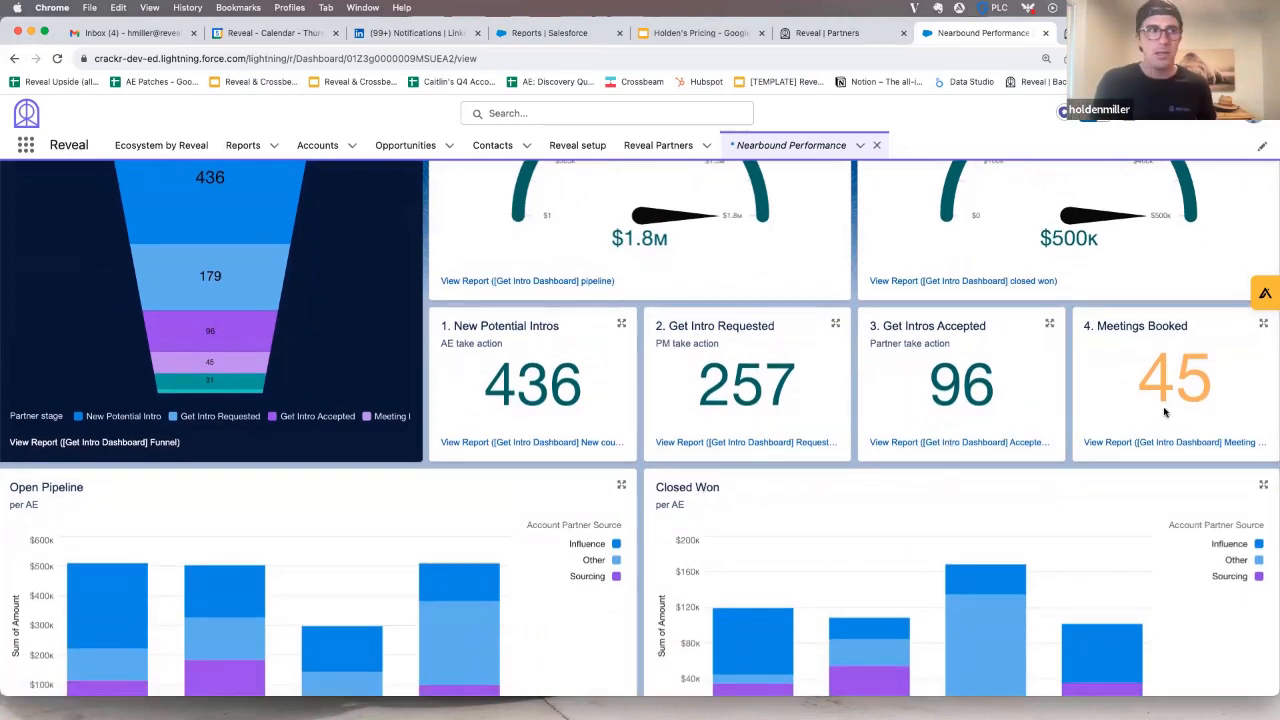
{"action": "scroll", "scroll_direction": "down", "scroll_amount": 3}
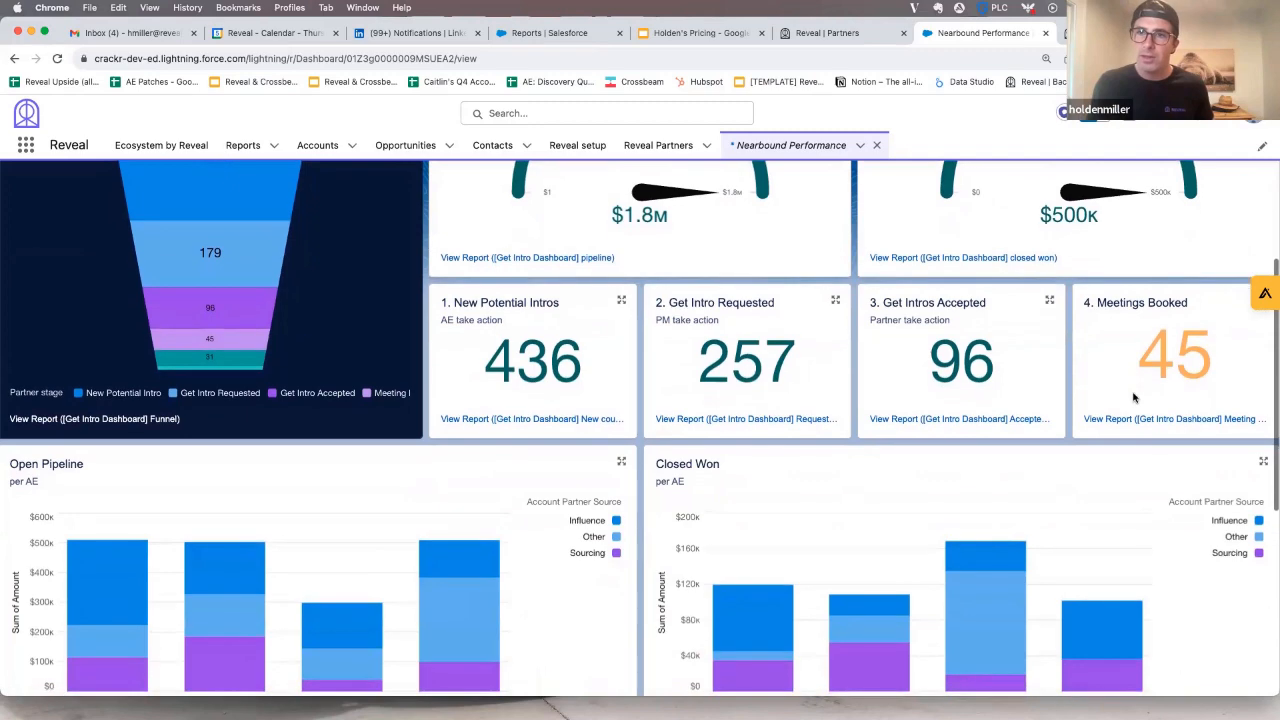
{"action": "scroll", "scroll_direction": "down", "scroll_amount": 3}
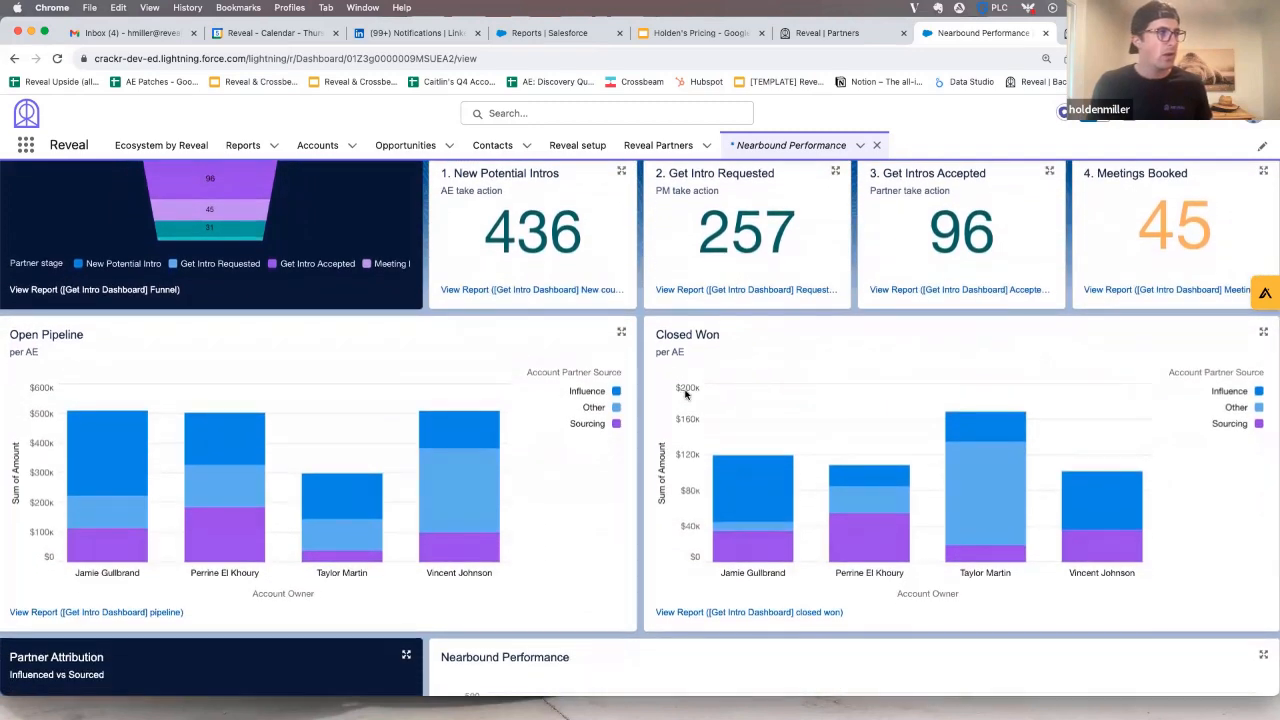
{"action": "scroll", "scroll_direction": "down", "scroll_amount": 3}
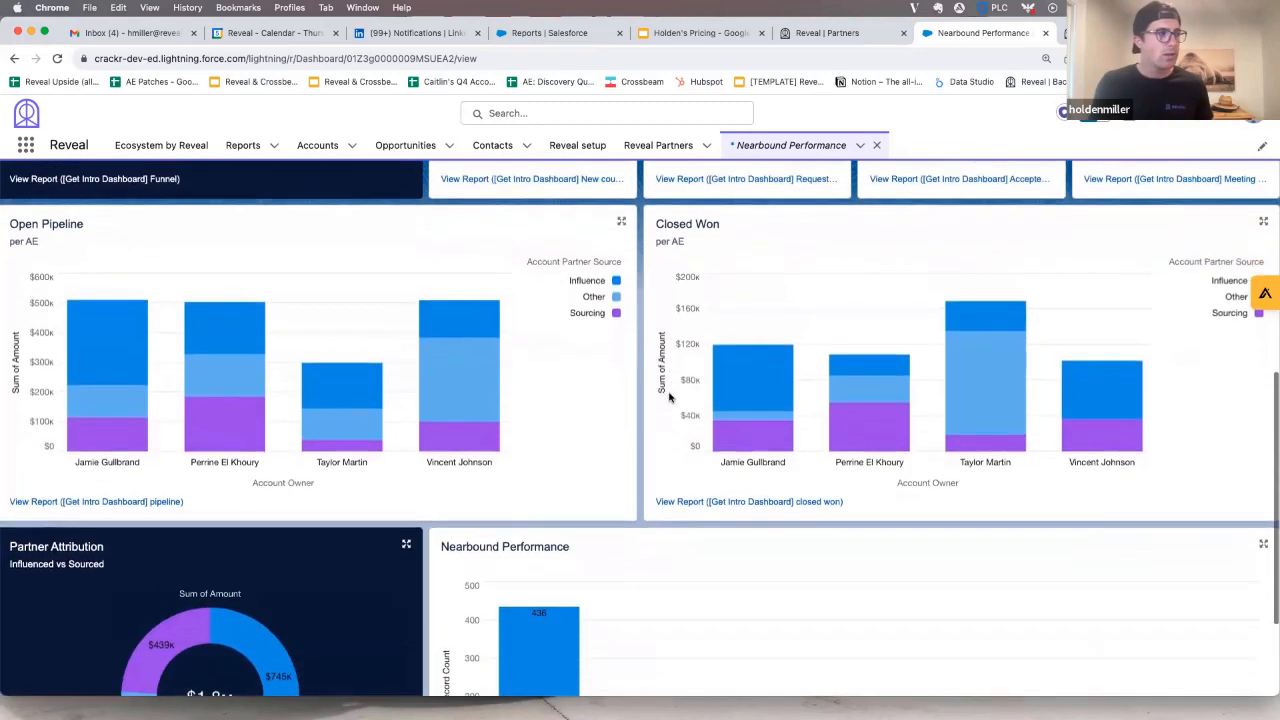
{"action": "scroll", "scroll_direction": "down", "scroll_amount": 3}
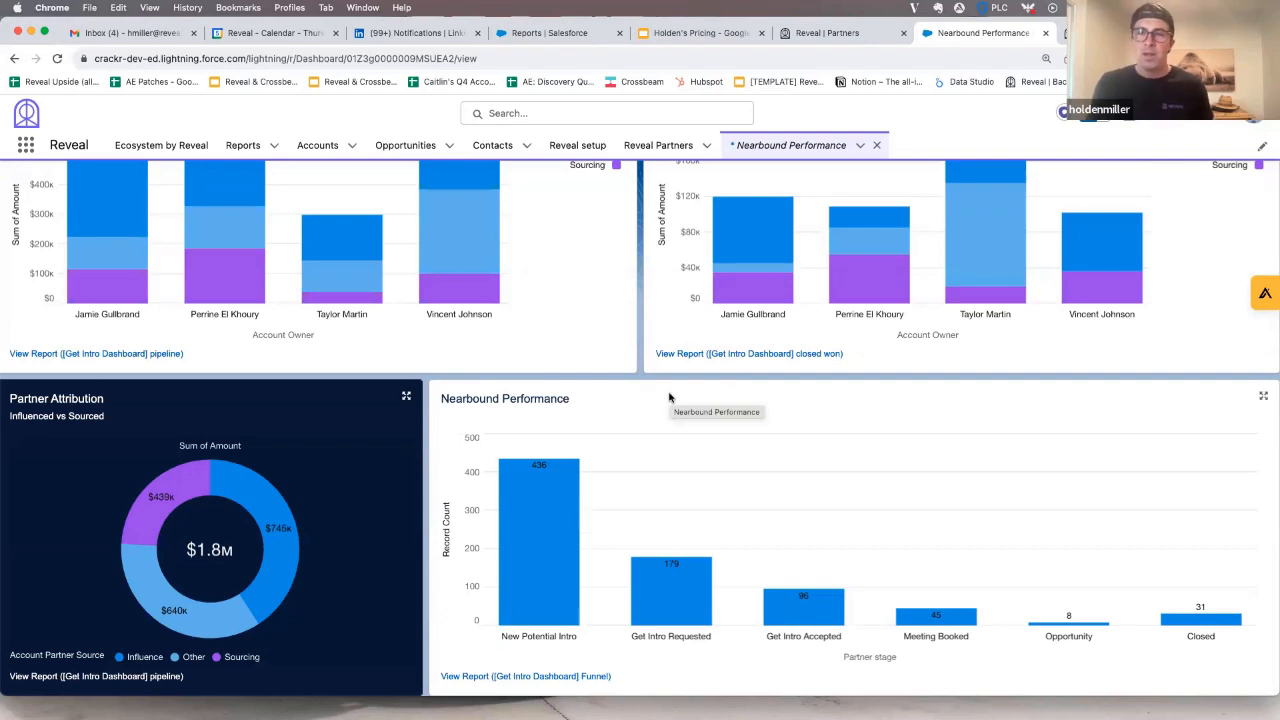
{"action": "mouse_move", "coordinate": [545, 370]}
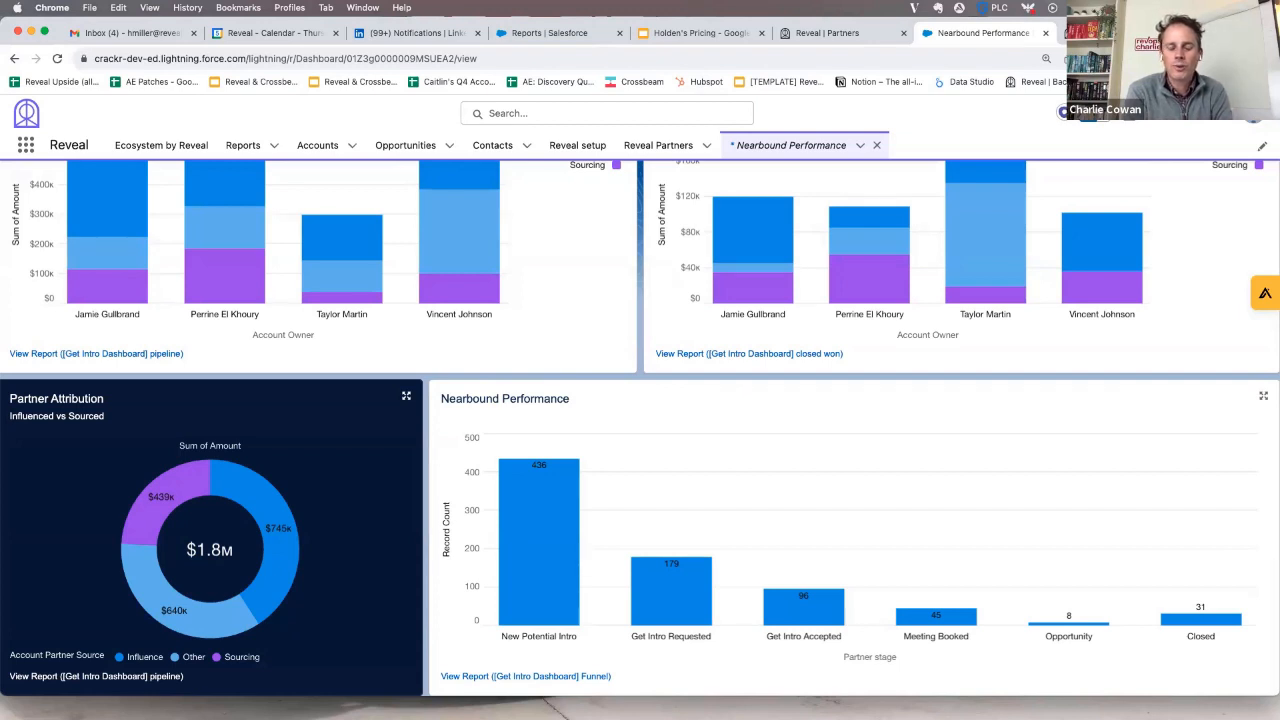
{"action": "mouse_move", "coordinate": [842, 124]}
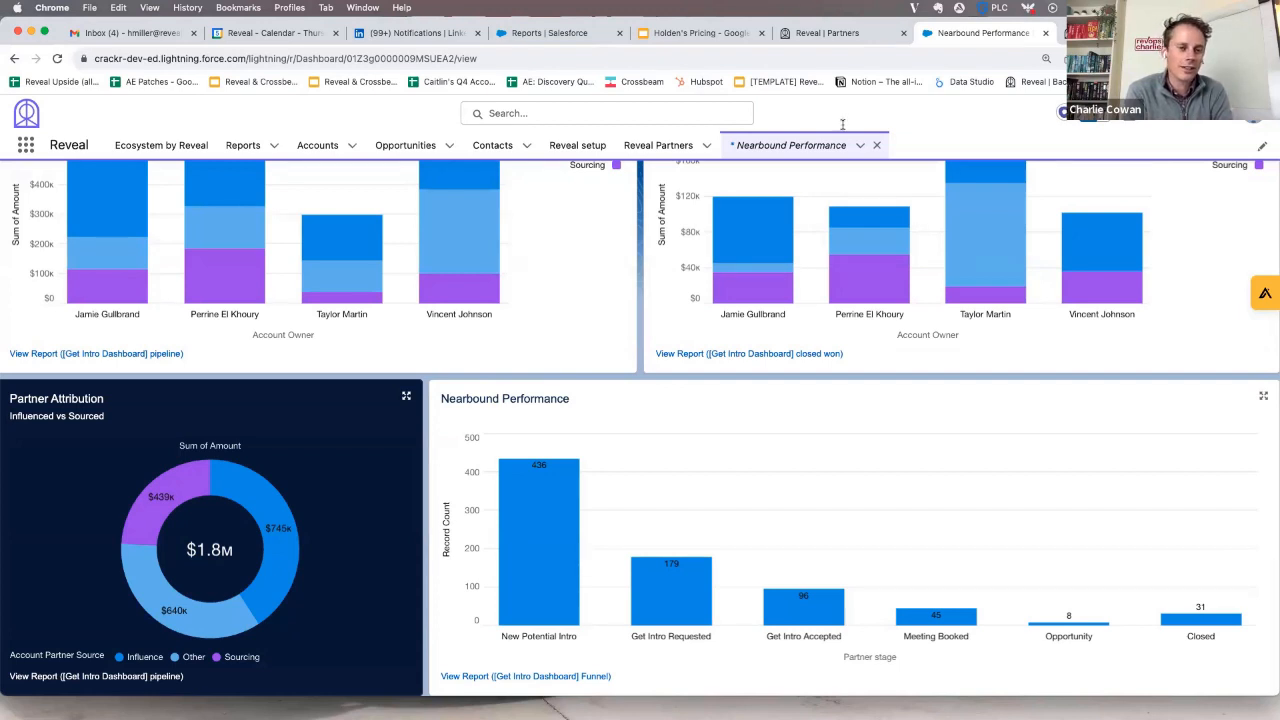
Step: Switch to the Reveal Partners browser tab
{"action": "left_click", "coordinate": [840, 33]}
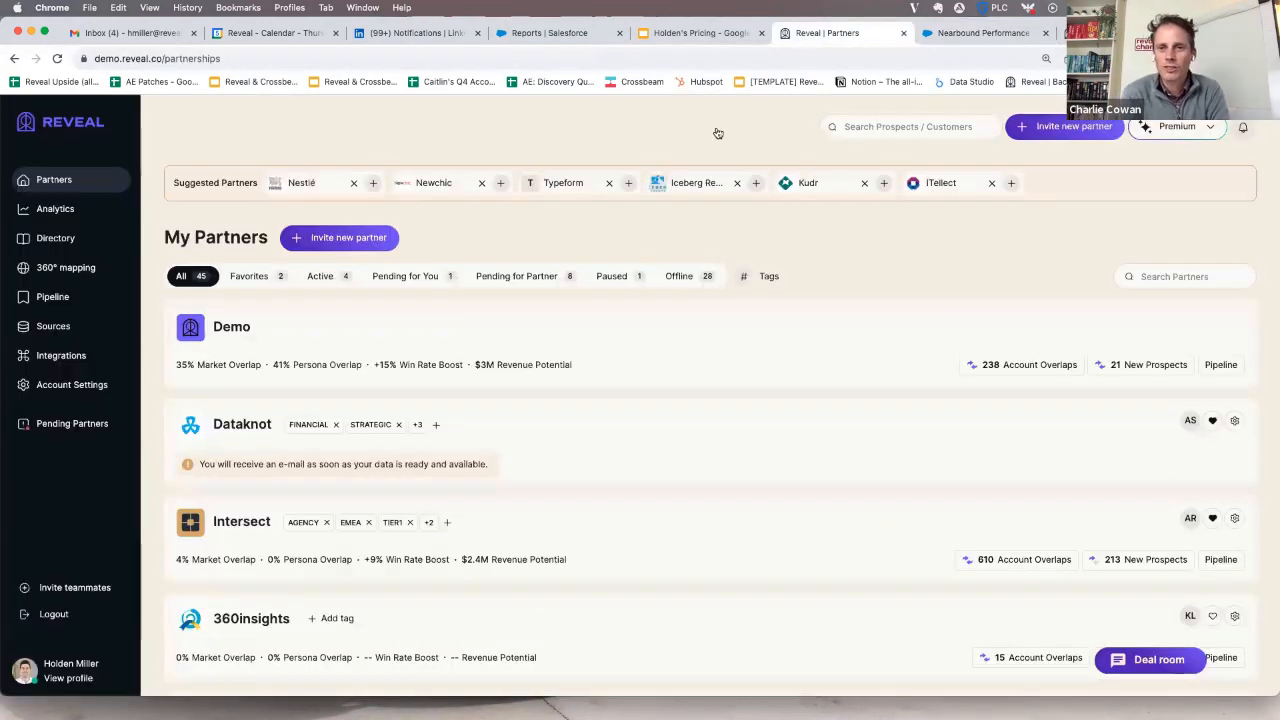
{"action": "mouse_move", "coordinate": [608, 353]}
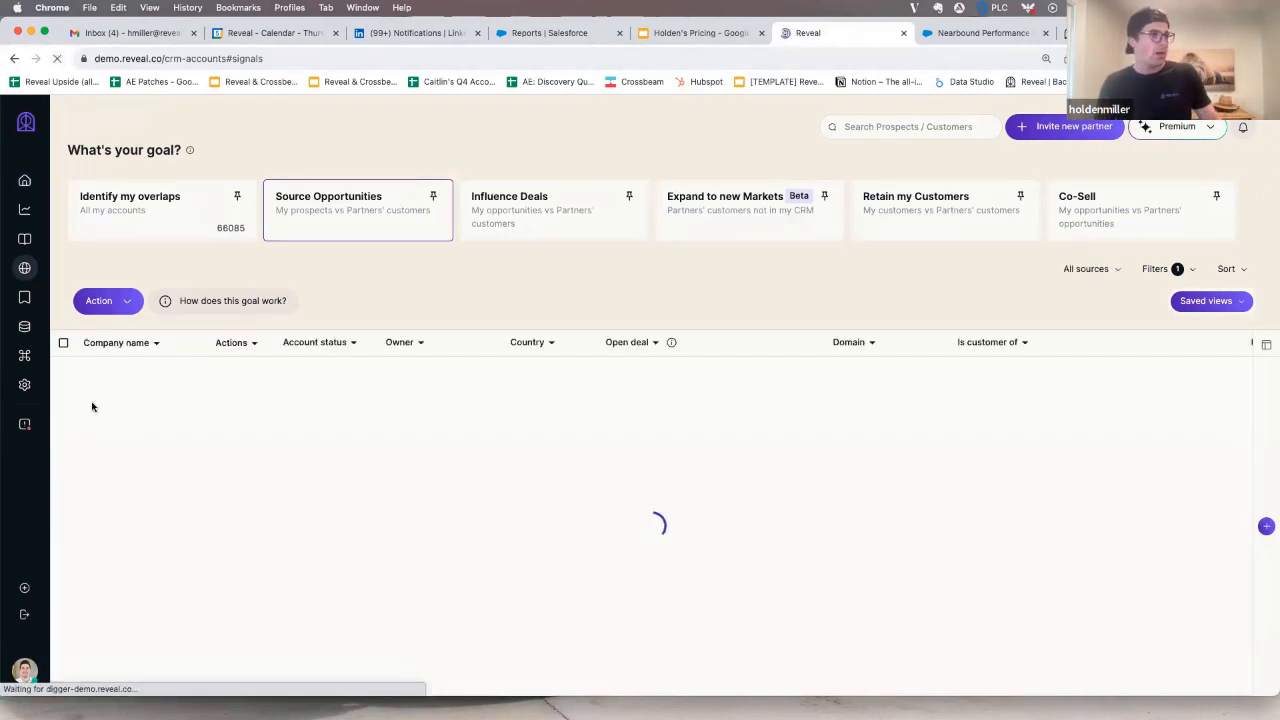
Step: Select the Identify my overlaps goal to list overlapping accounts and partner signals
{"action": "left_click", "coordinate": [57, 58]}
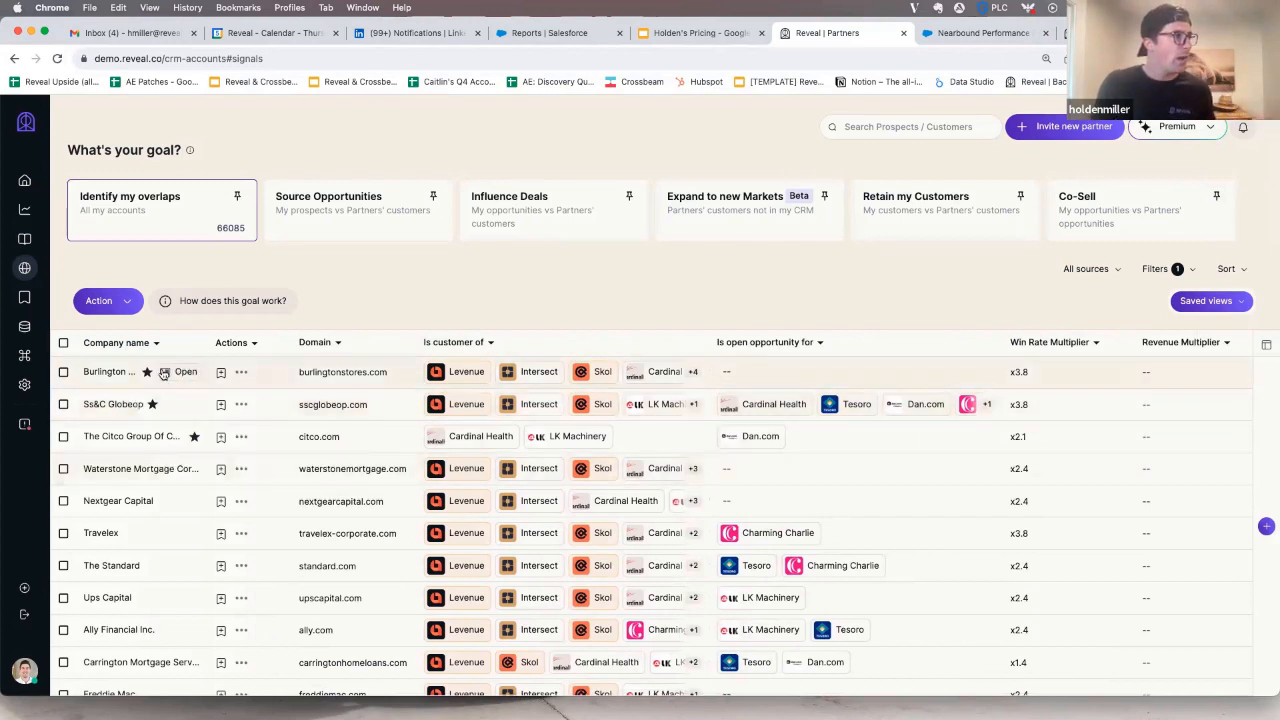
{"action": "mouse_move", "coordinate": [156, 597]}
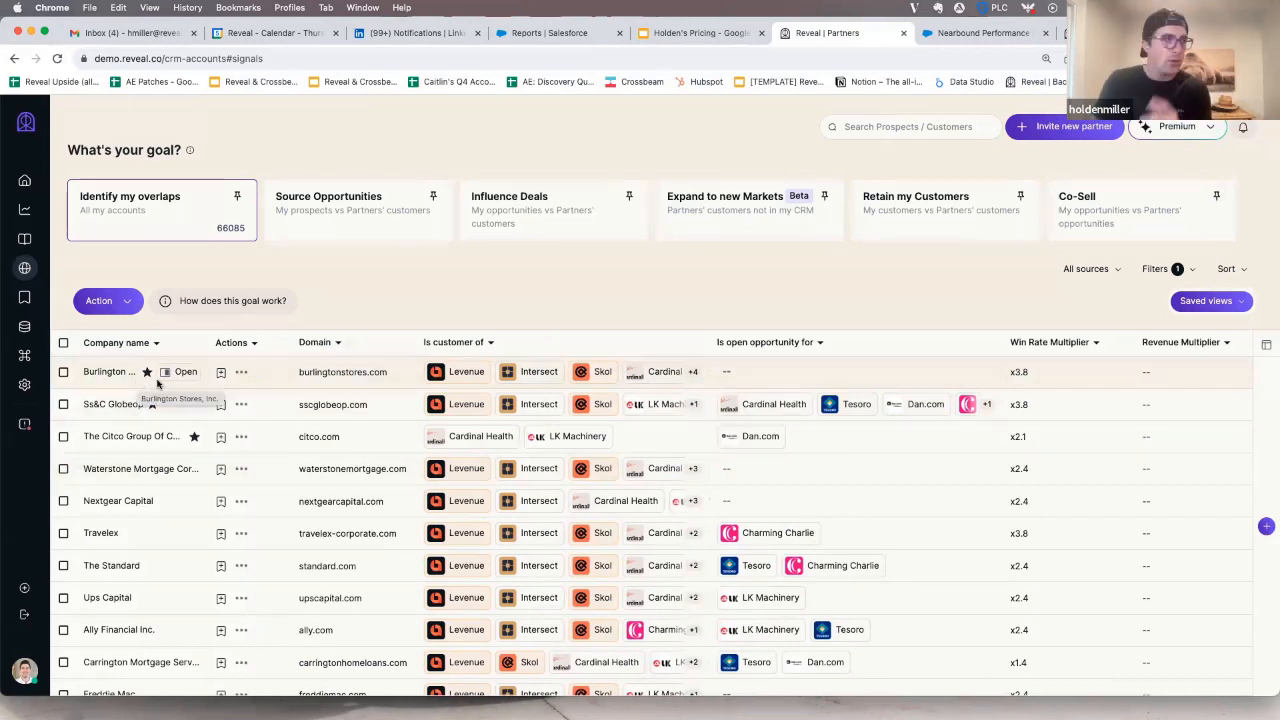
{"action": "mouse_move", "coordinate": [645, 375]}
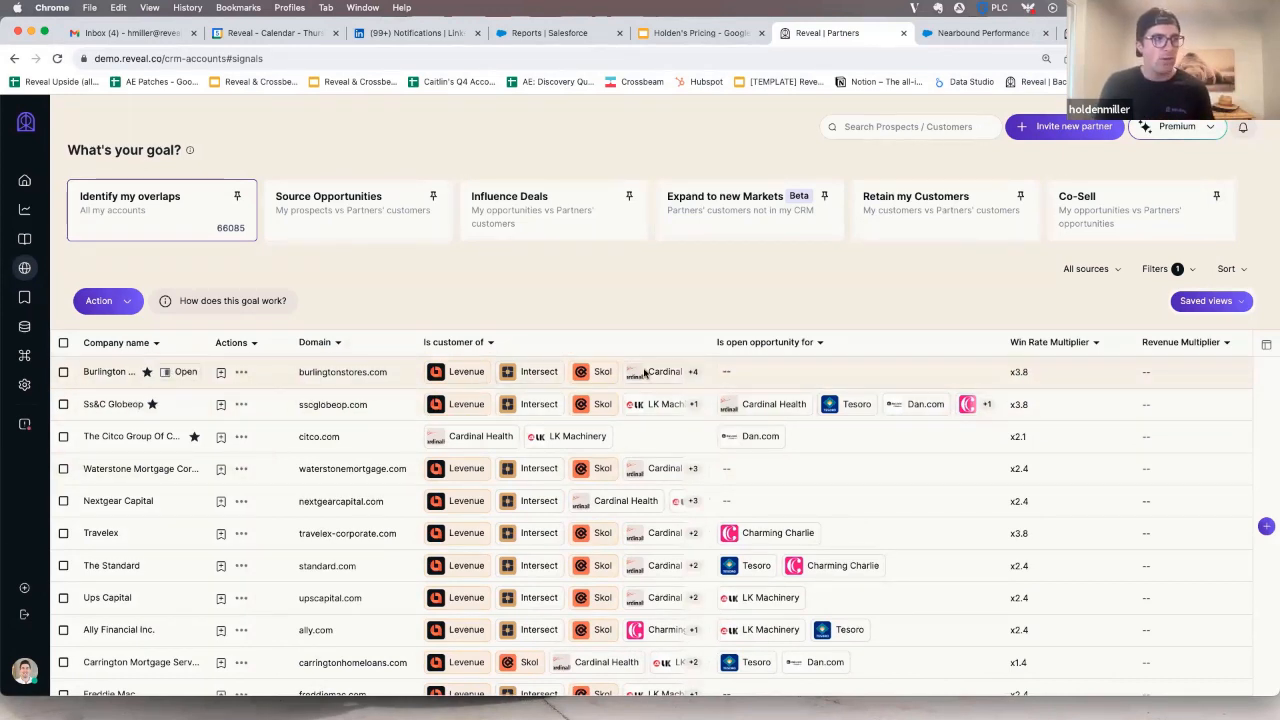
{"action": "mouse_move", "coordinate": [853, 381]}
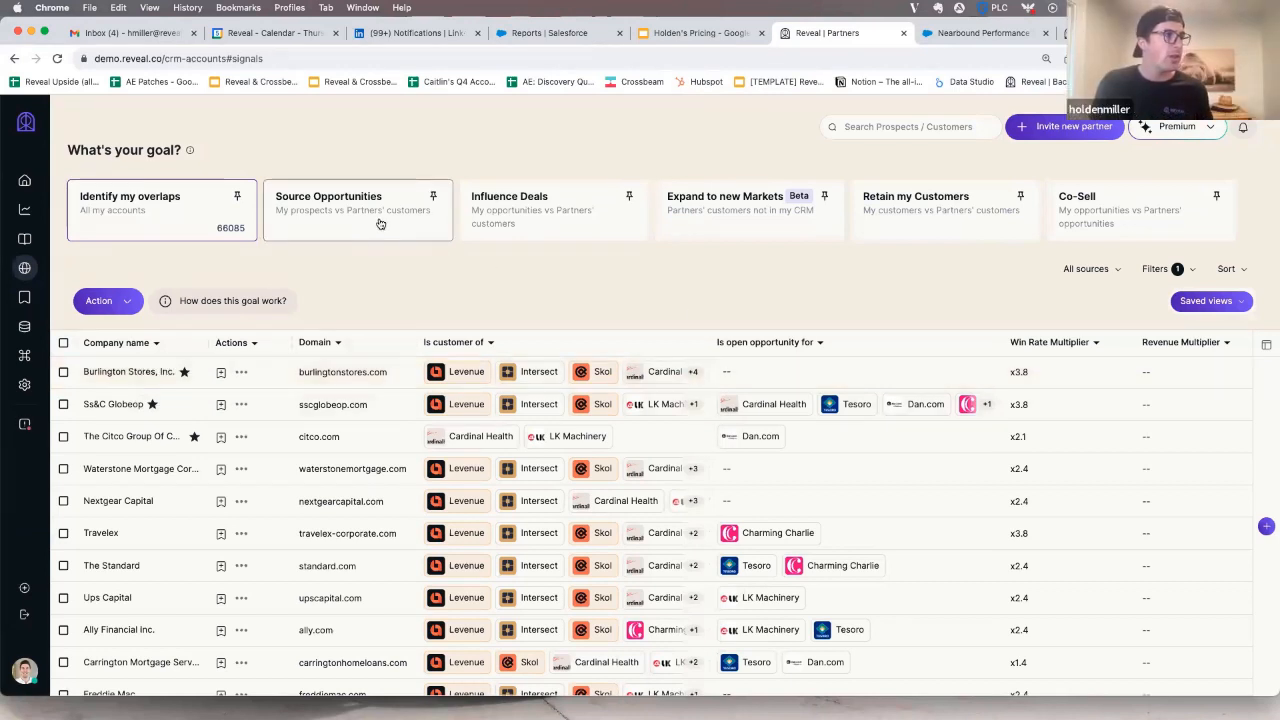
Step: Show the Source Opportunities goal and scroll through the prospects table
{"action": "left_click", "coordinate": [357, 203]}
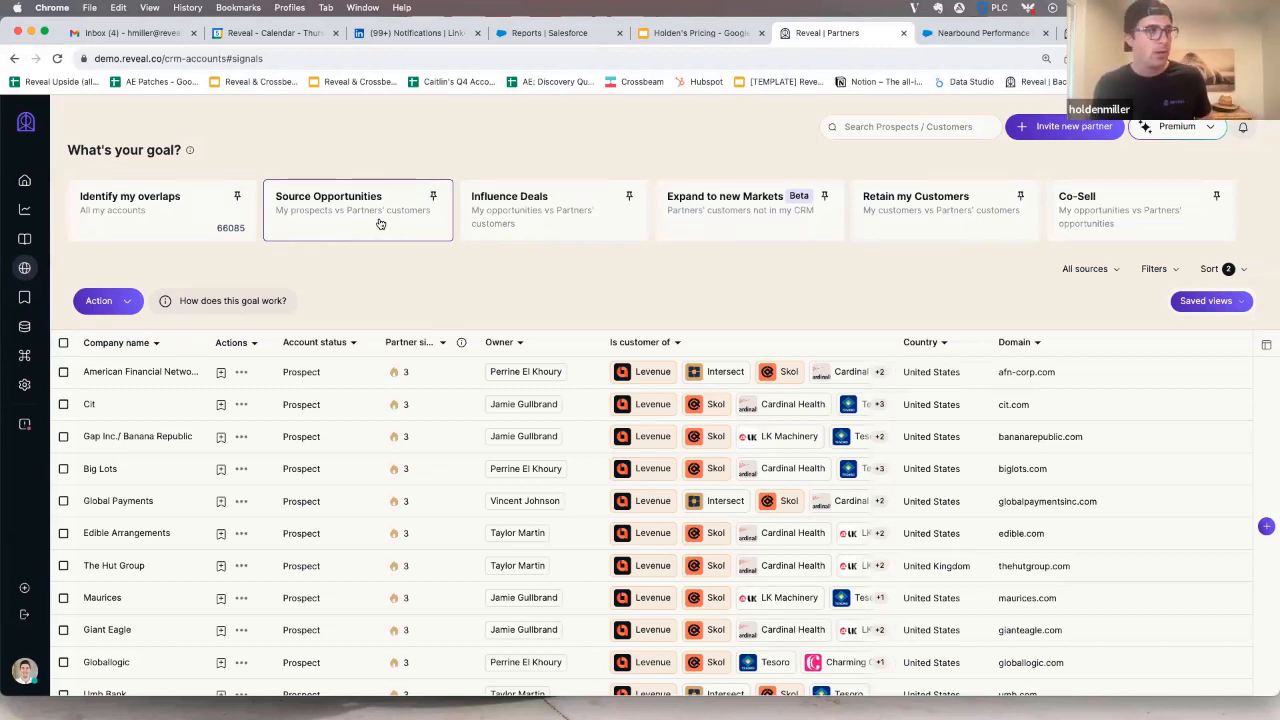
{"action": "scroll", "scroll_direction": "down", "scroll_amount": 3}
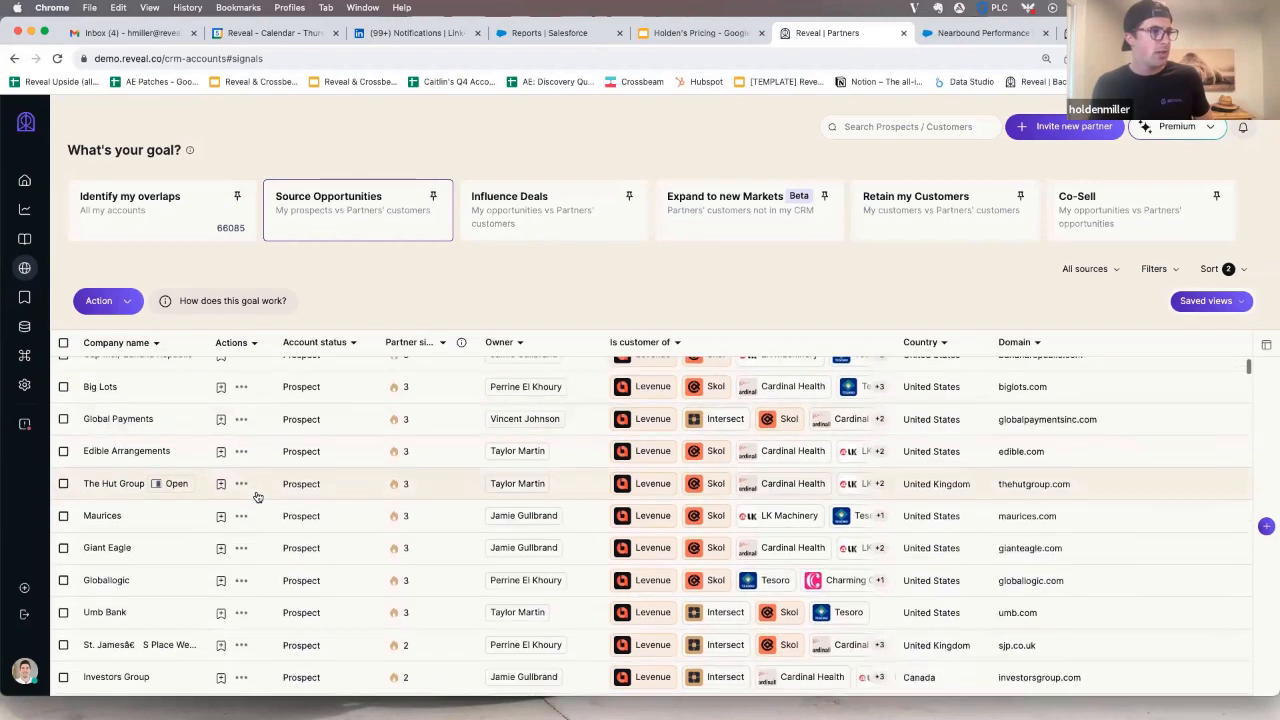
{"action": "scroll", "scroll_direction": "down", "scroll_amount": 3}
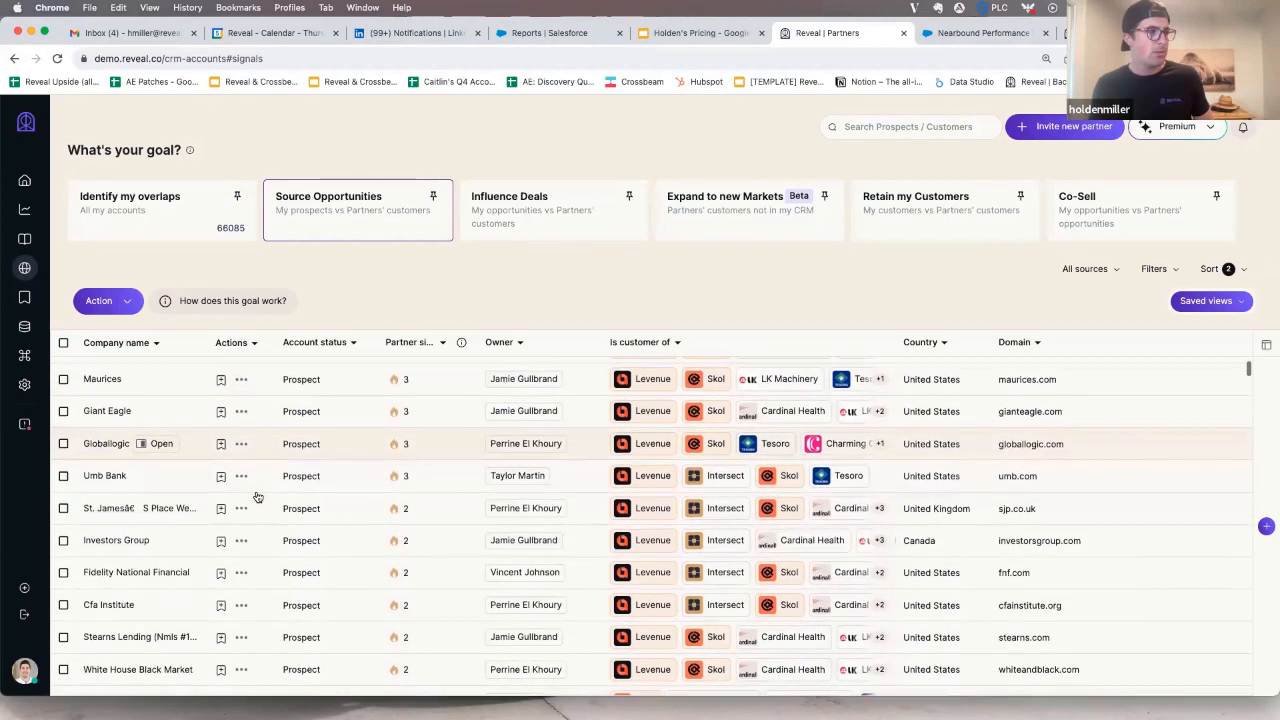